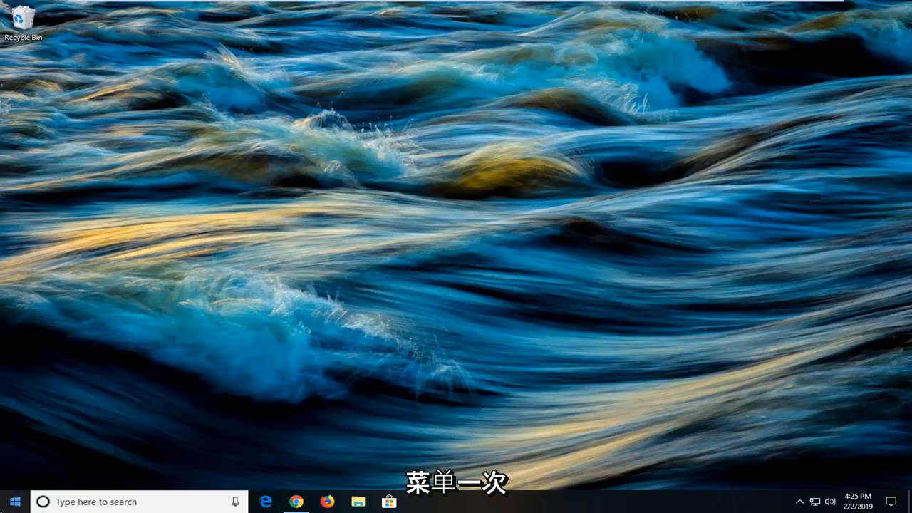
Step: Search the Start menu for 'troubleshoot settings' until Troubleshoot settings is the best match
text(s)
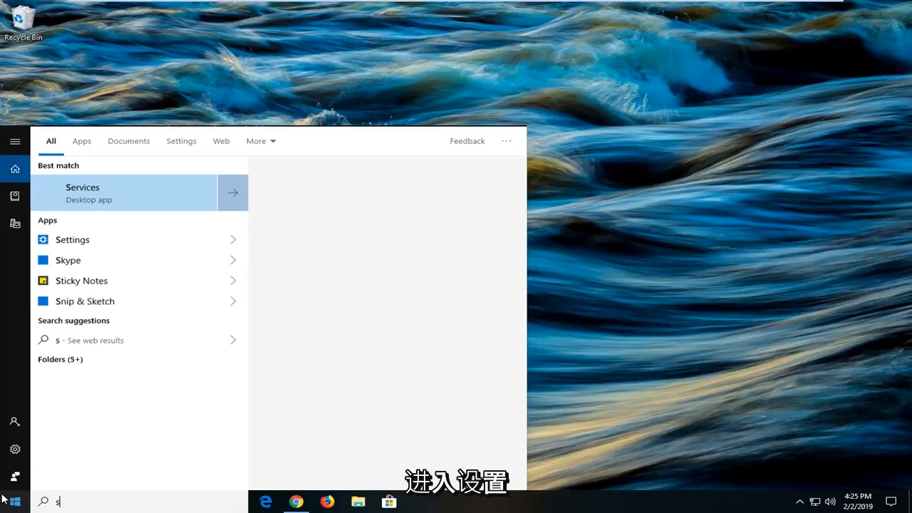
text(ettings)
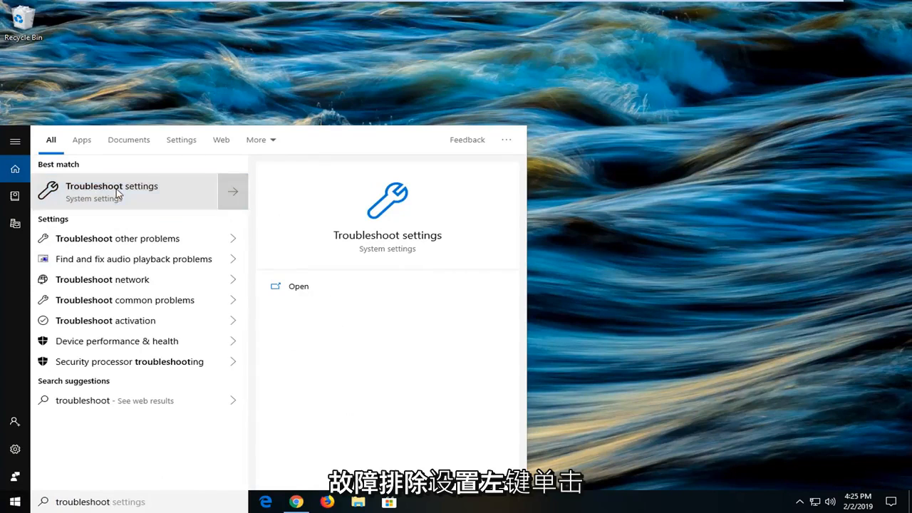
Step: Run the Windows Update troubleshooter past the pending restart notice, then close it
click(111, 191)
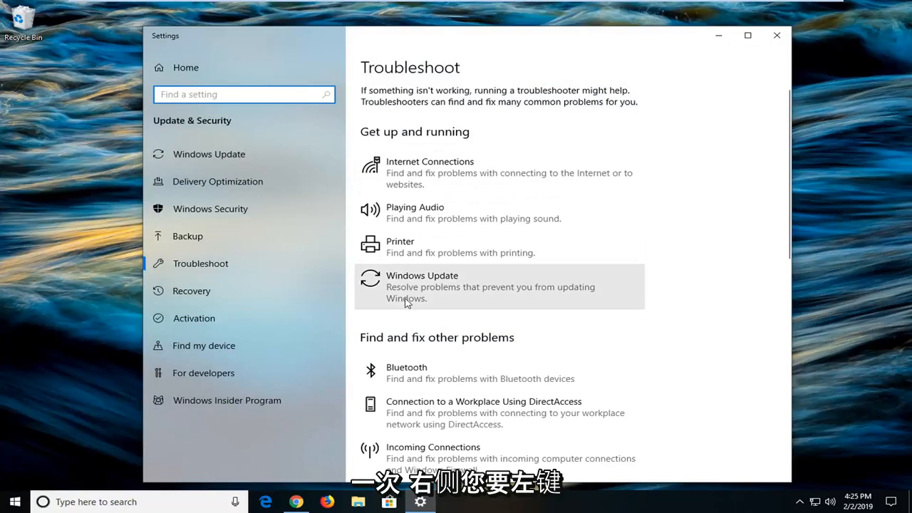
click(499, 285)
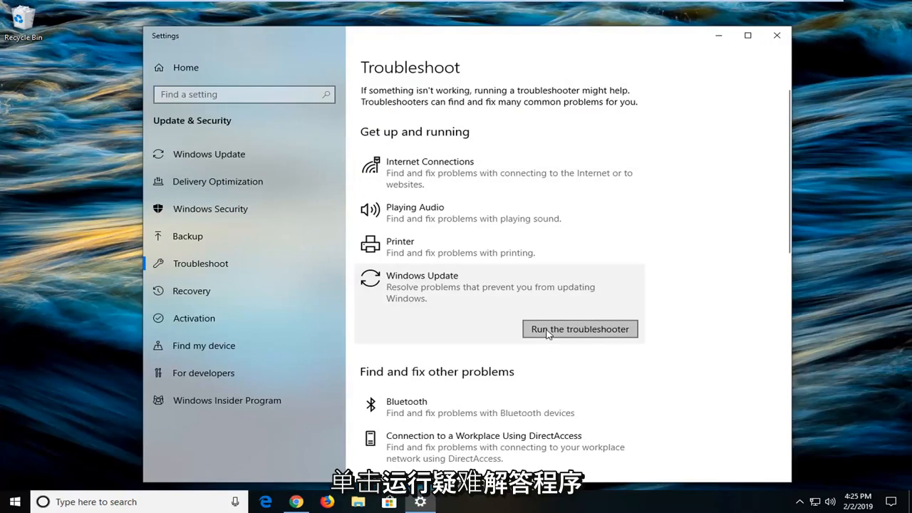
click(579, 329)
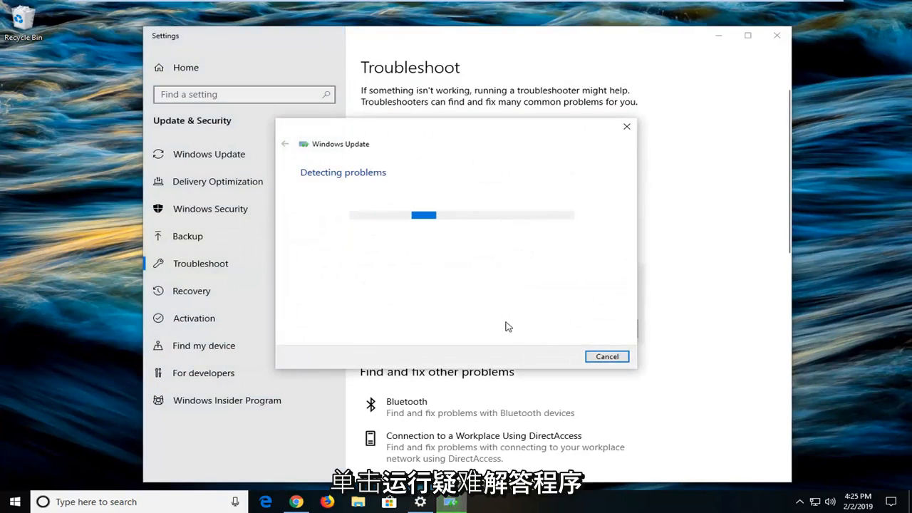
mouse_move(477, 326)
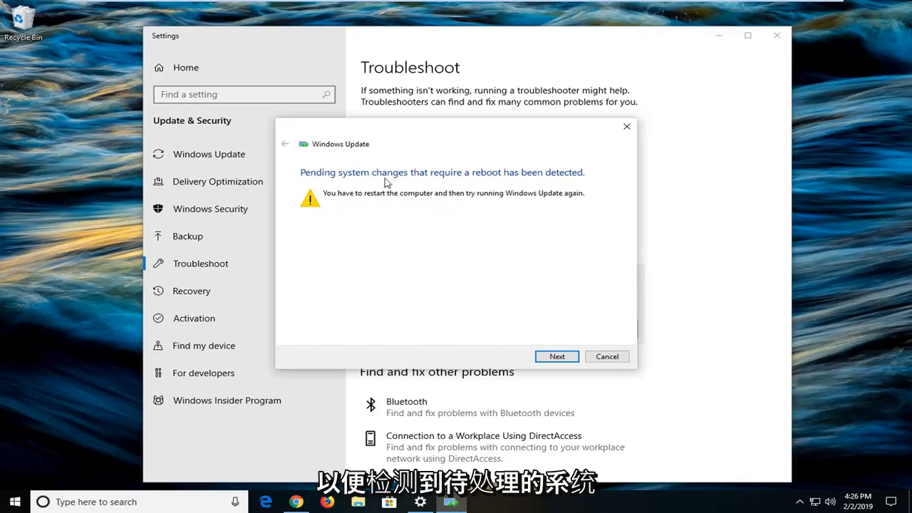
mouse_move(555, 187)
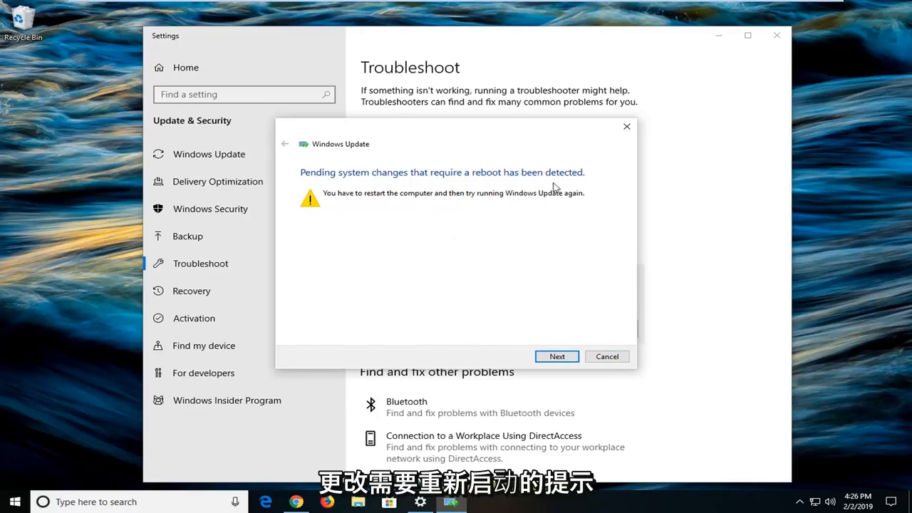
click(557, 356)
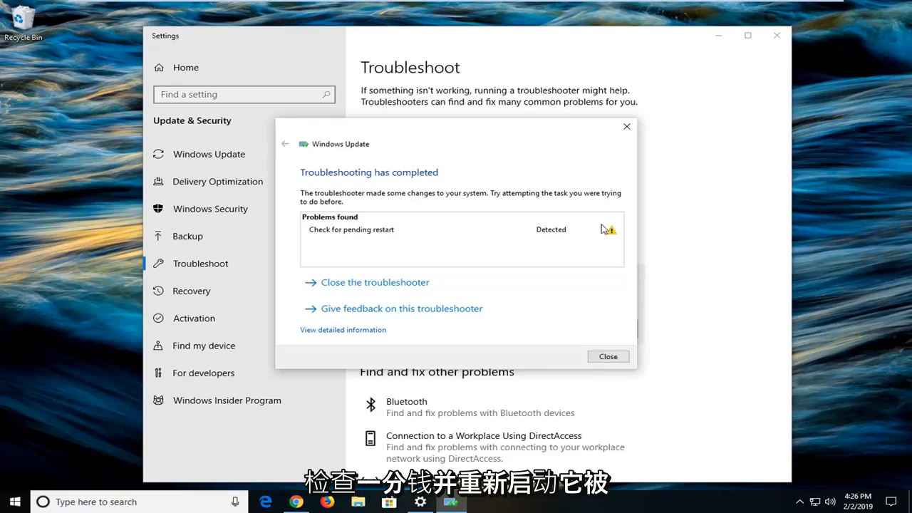
mouse_move(462, 270)
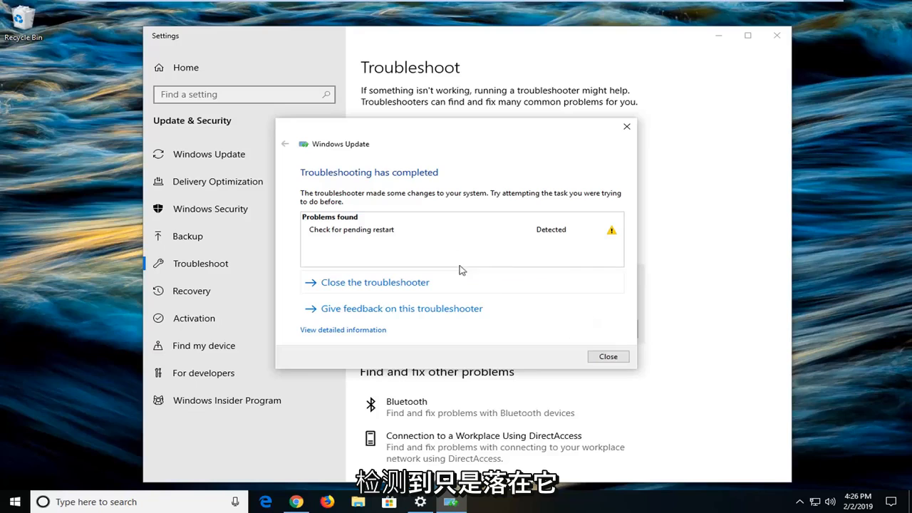
click(607, 356)
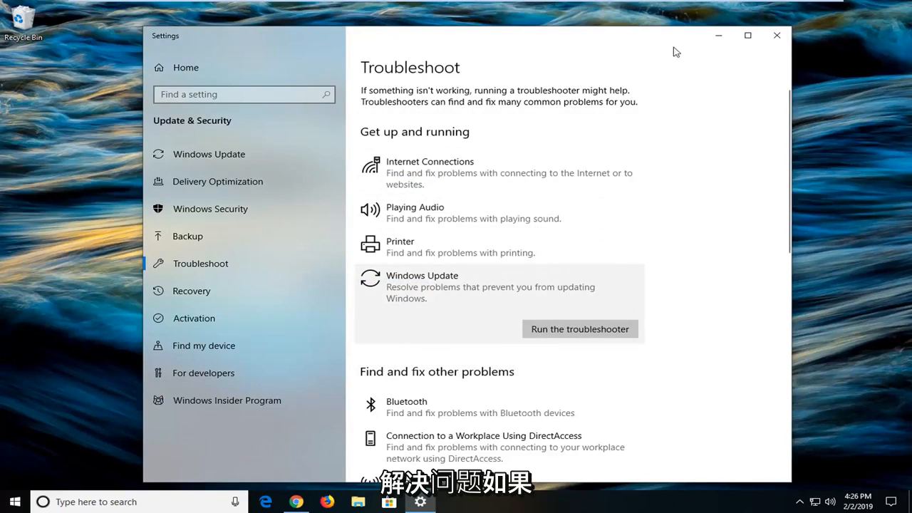
Step: Close Settings, search Start for 'regedit' and bring up Registry Editor's launch options
click(775, 35)
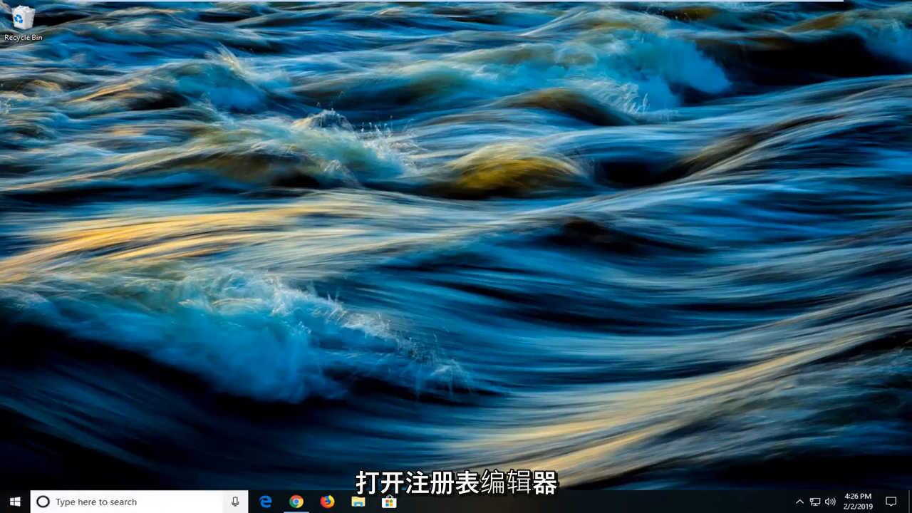
click(9, 501)
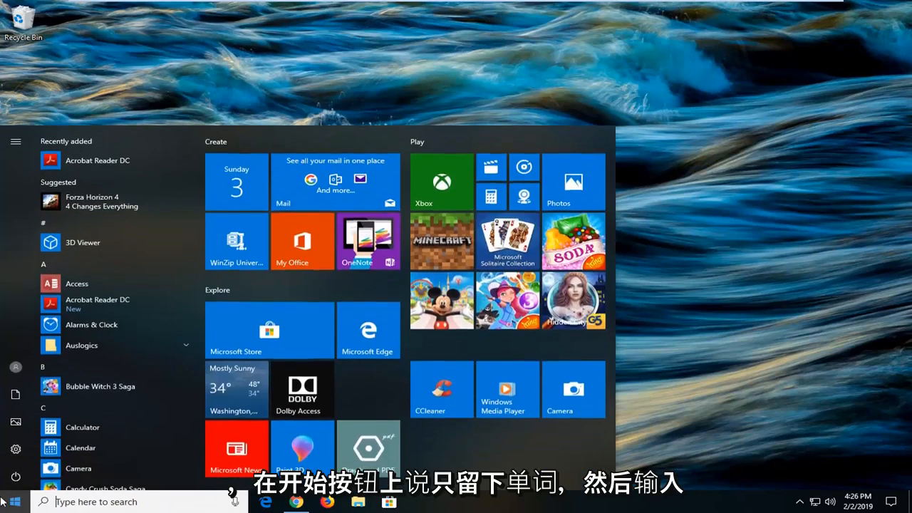
text(regedit)
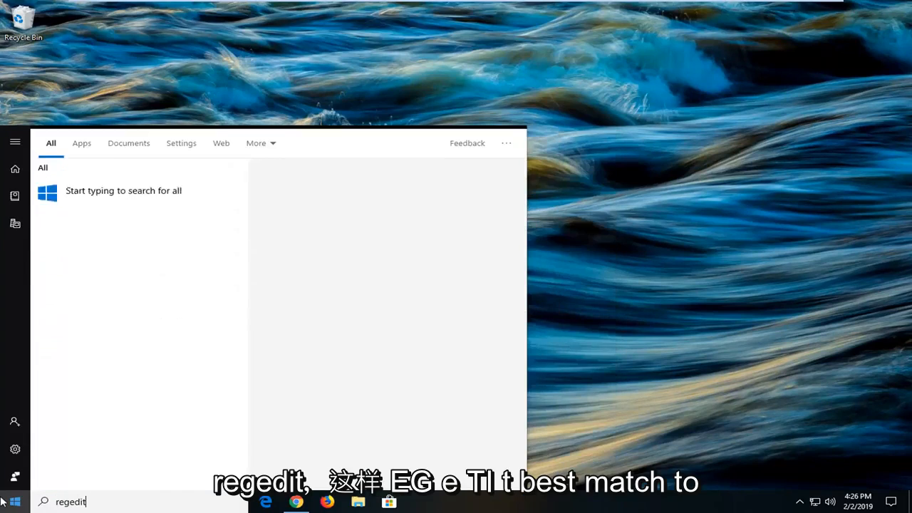
text(regedit)
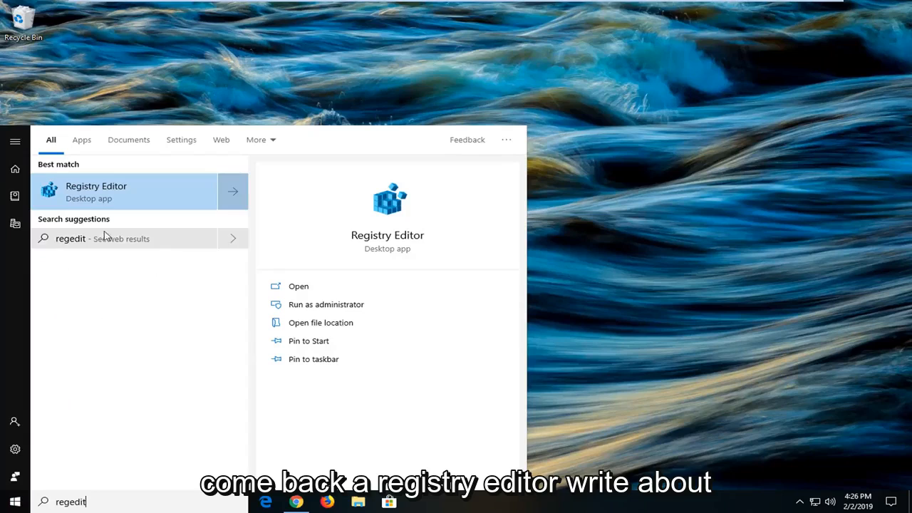
right_click(96, 191)
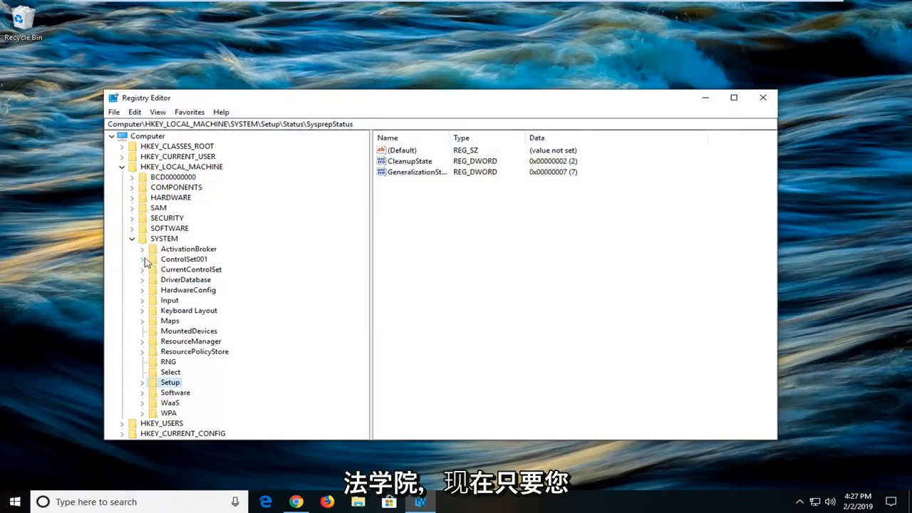
Step: Collapse HKEY_LOCAL_MACHINE and select the top-level Computer node
click(122, 166)
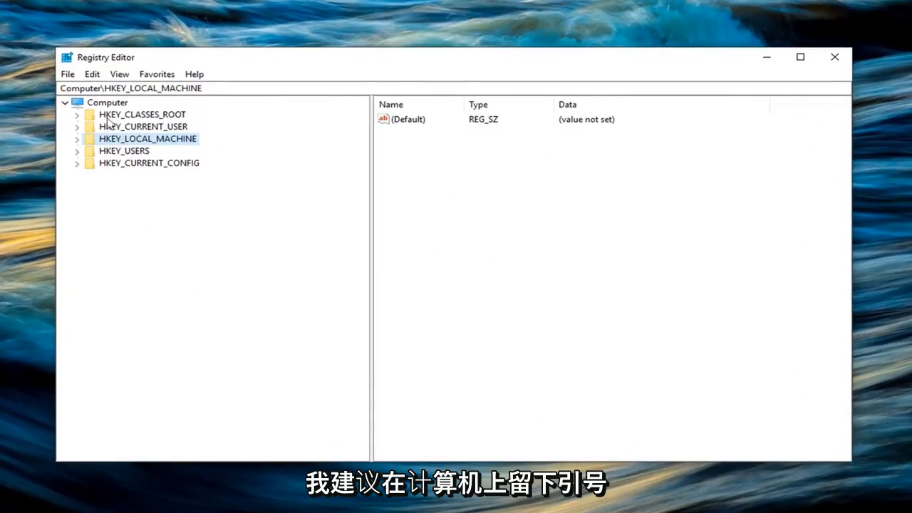
click(107, 101)
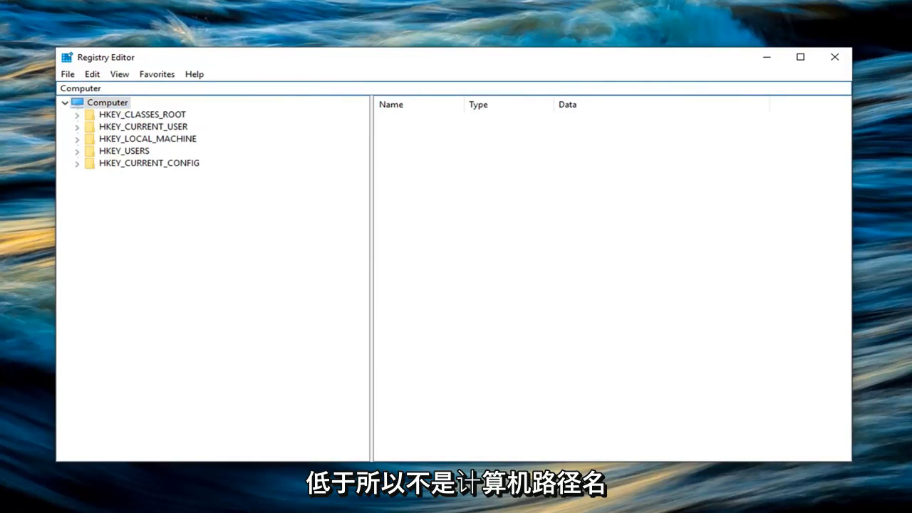
click(107, 101)
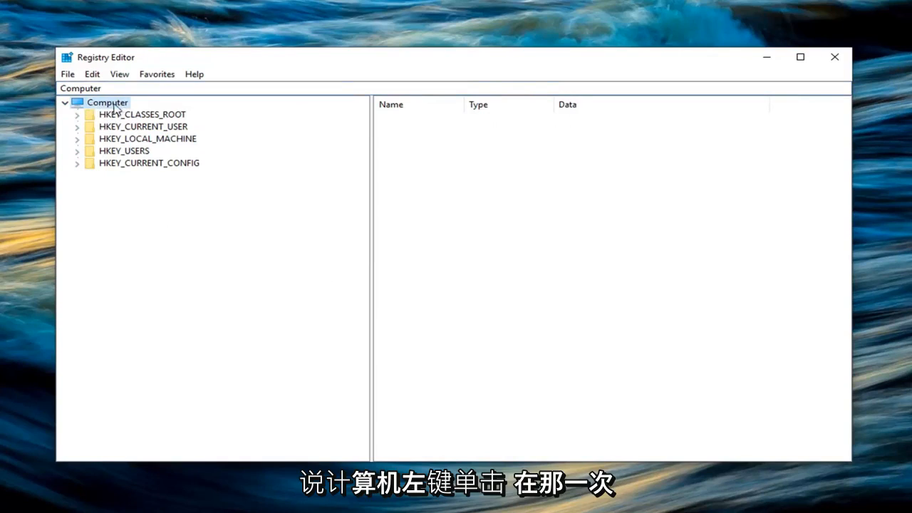
click(107, 102)
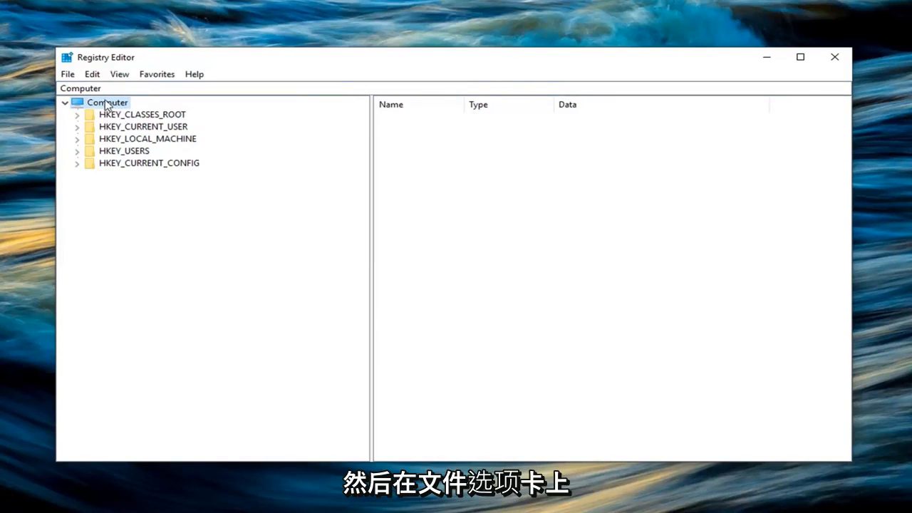
Step: Export the entire registry to a backup file, then open the Import Registry File dialog
click(68, 73)
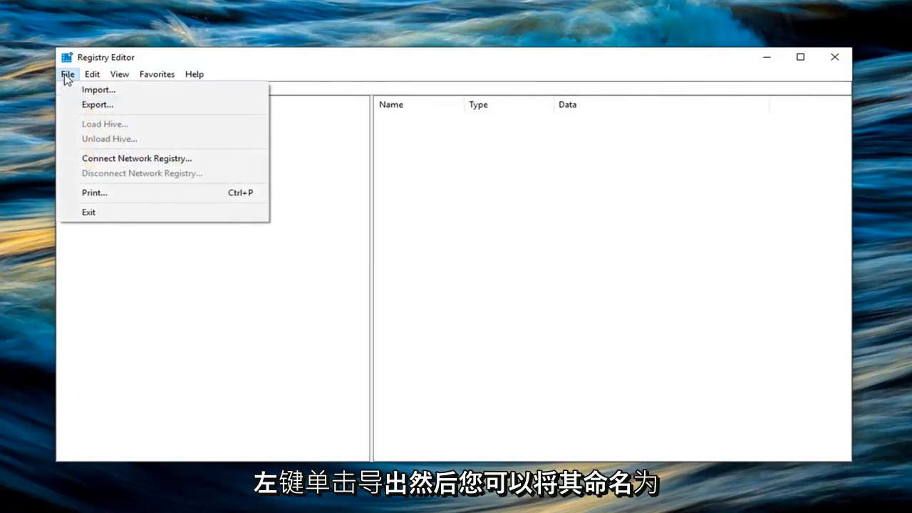
click(97, 104)
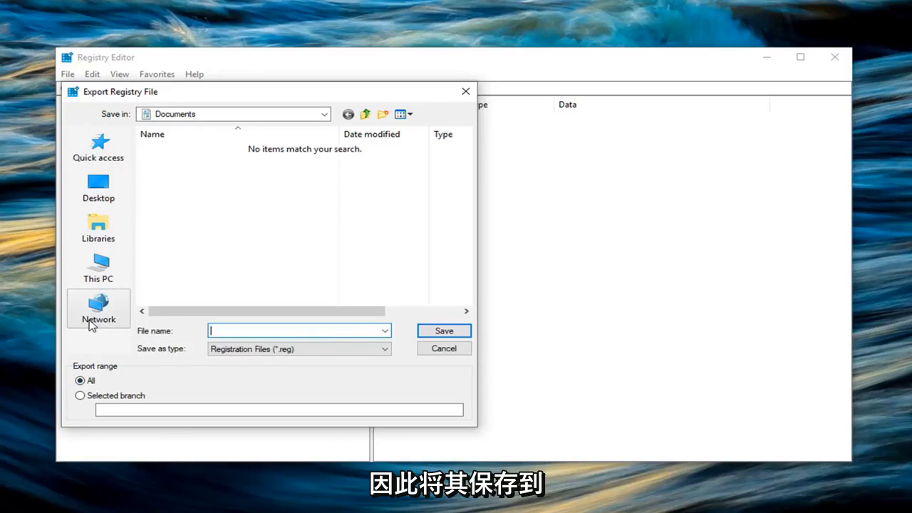
mouse_move(96, 265)
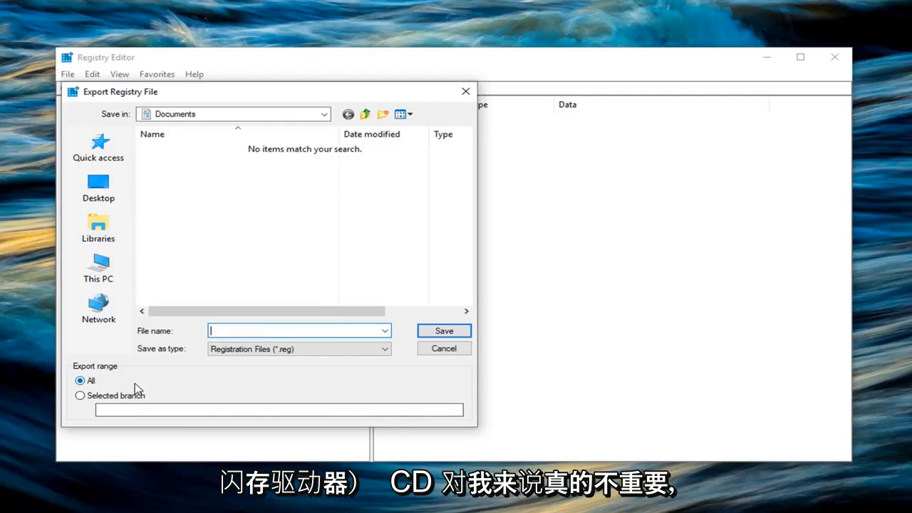
mouse_move(445, 338)
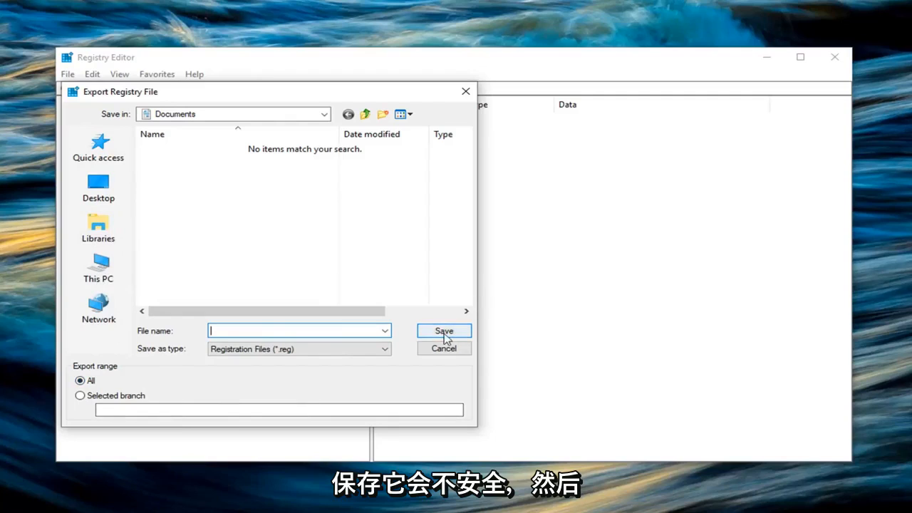
click(444, 348)
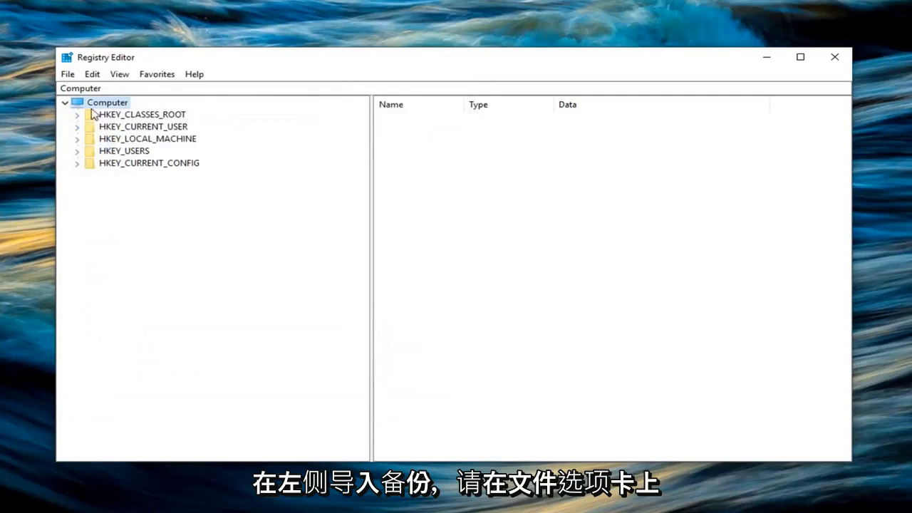
click(68, 73)
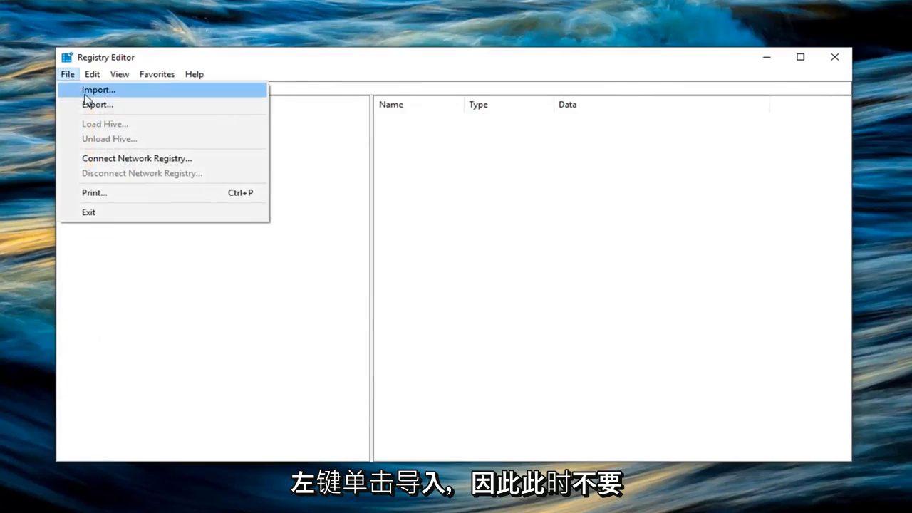
click(98, 89)
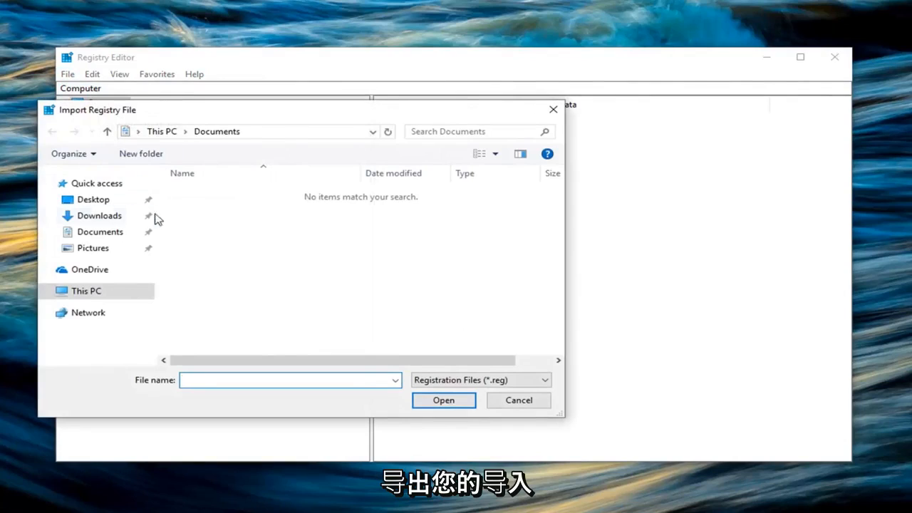
mouse_move(390, 341)
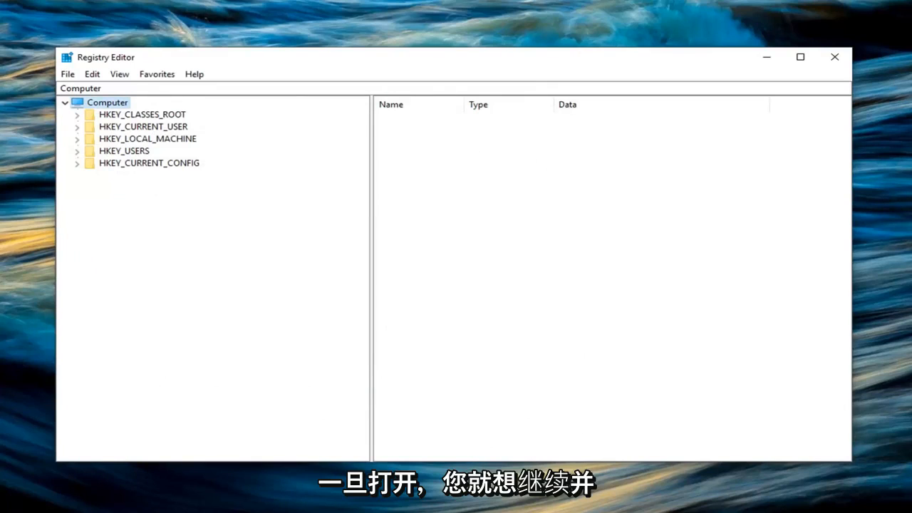
Step: Expand HKEY_LOCAL_MACHINE > SOFTWARE > Microsoft and select Provisioning, showing FirstRunComplete
click(147, 138)
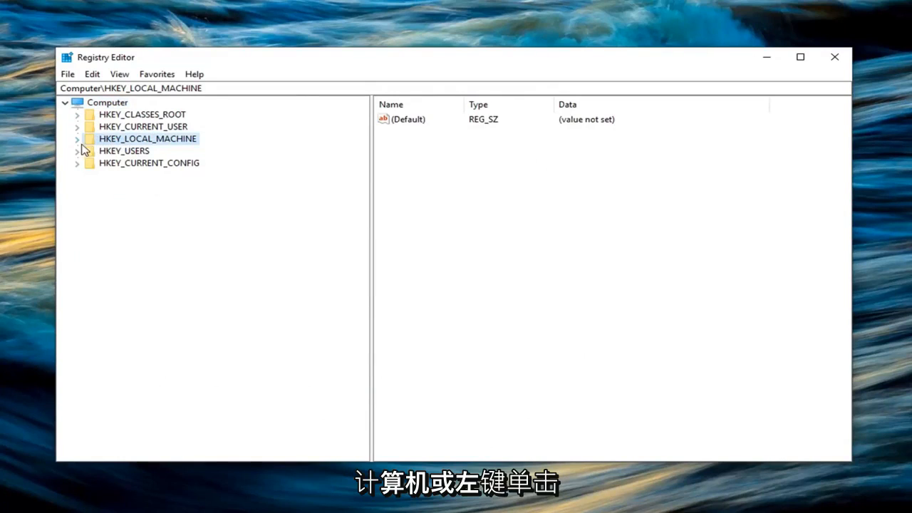
click(77, 138)
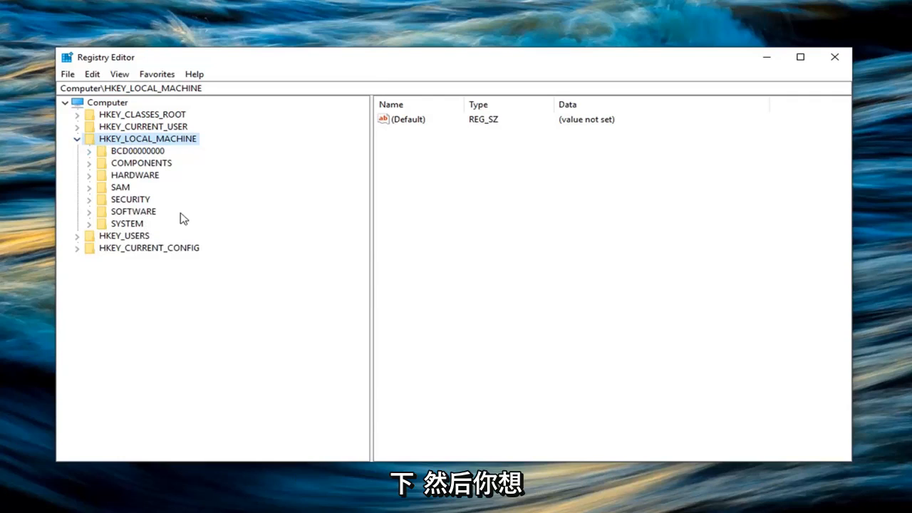
mouse_move(178, 203)
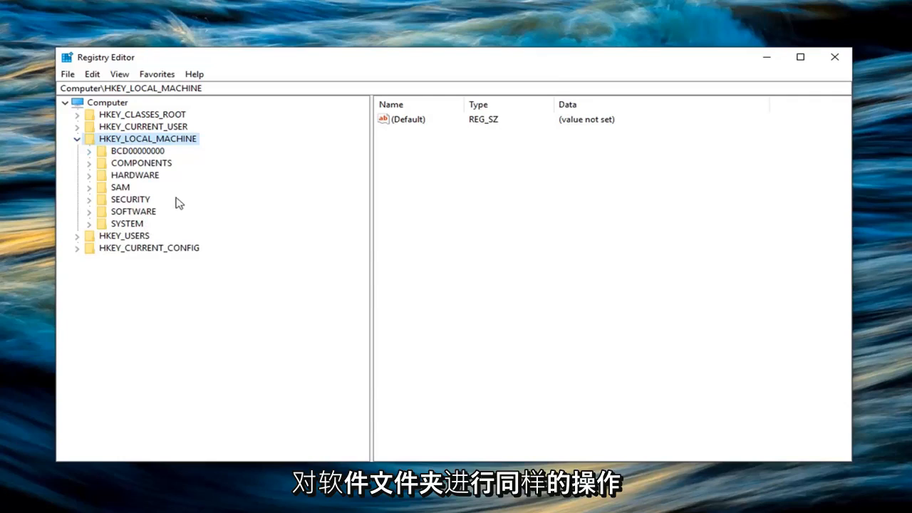
click(88, 211)
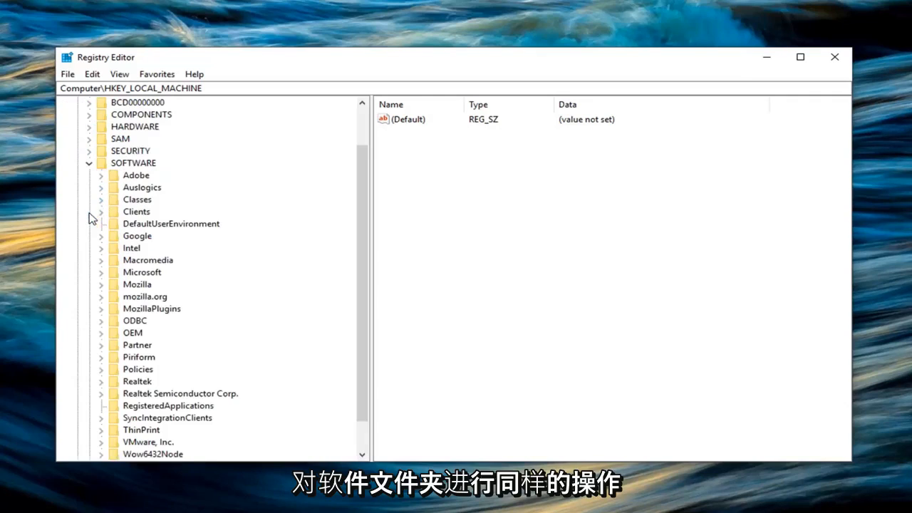
scroll(down, 3)
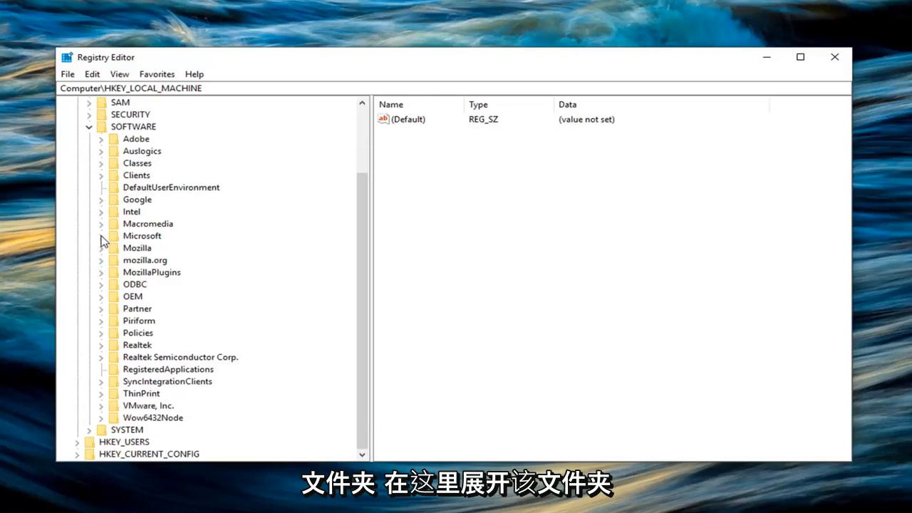
click(102, 236)
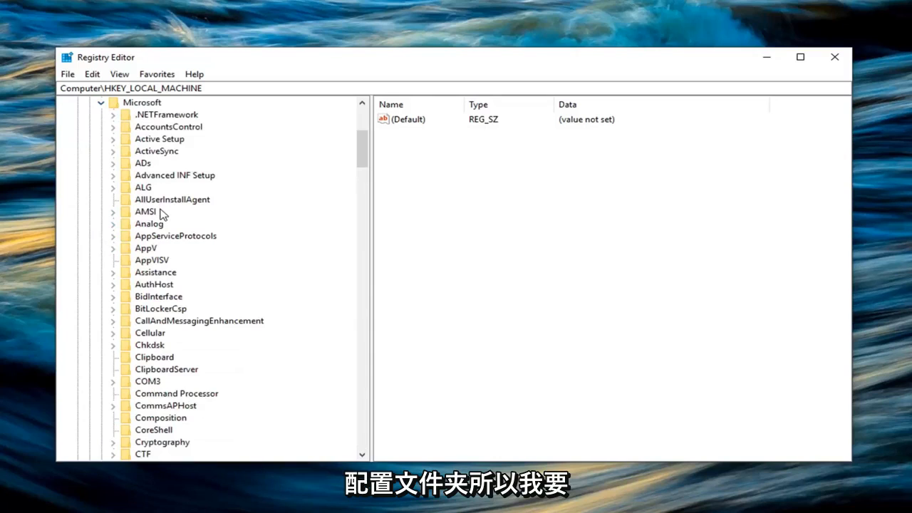
scroll(down, 3)
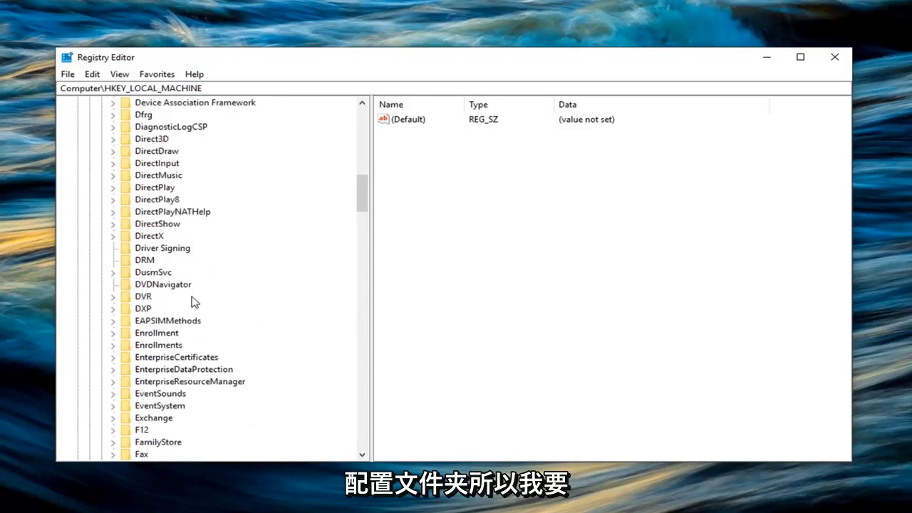
scroll(down, 3)
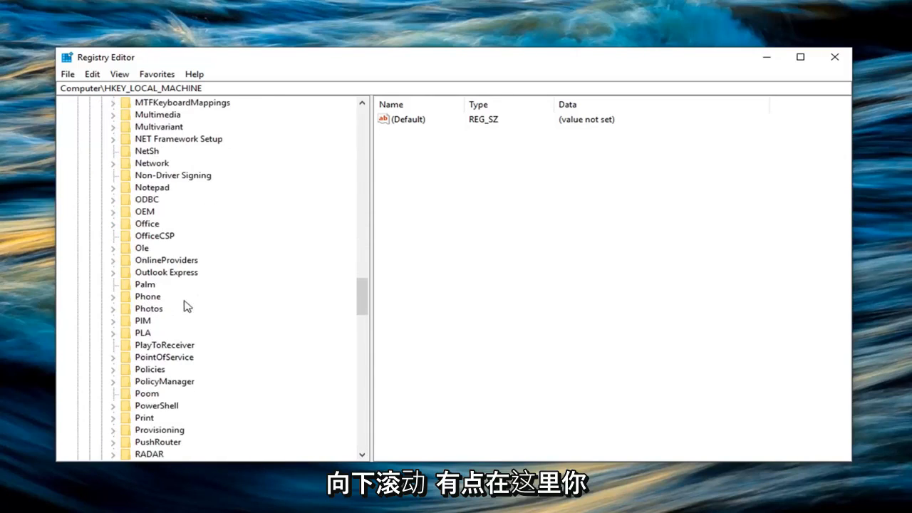
scroll(down, 3)
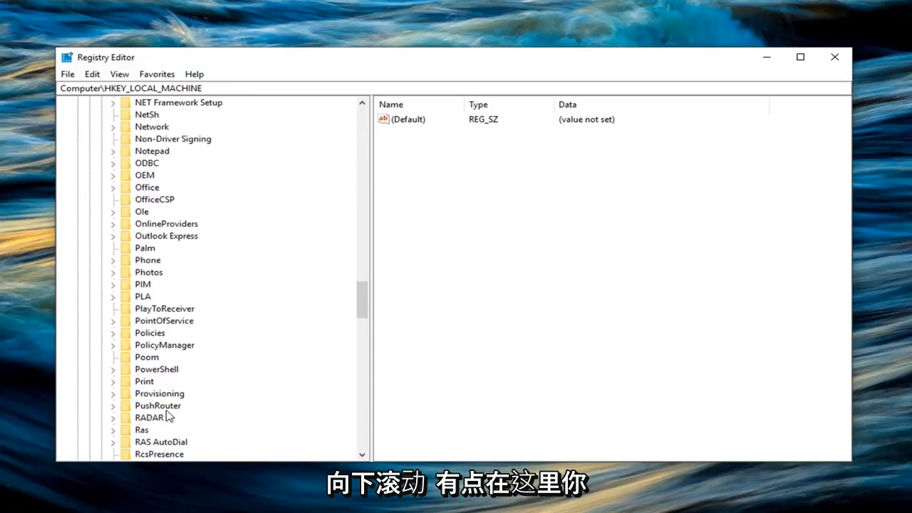
click(159, 394)
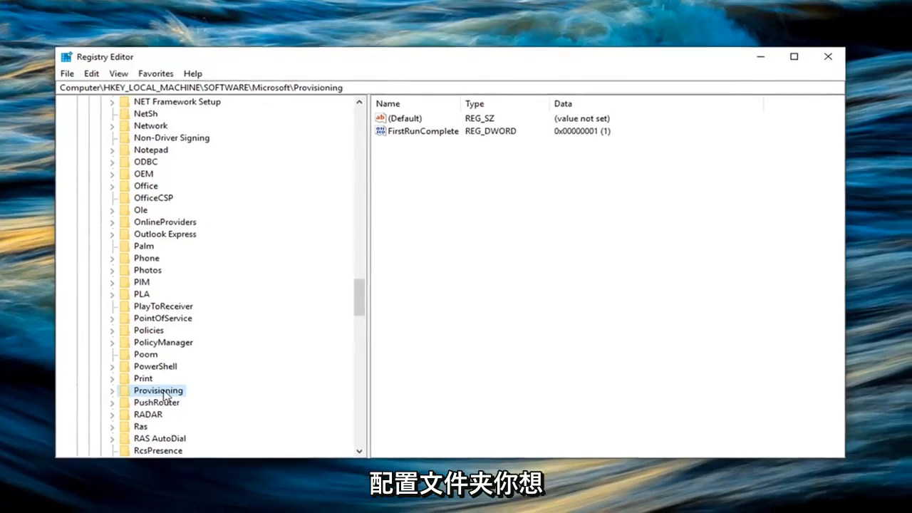
Step: Export the Provisioning key to the Desktop under the file name 'Provisioning'
right_click(157, 390)
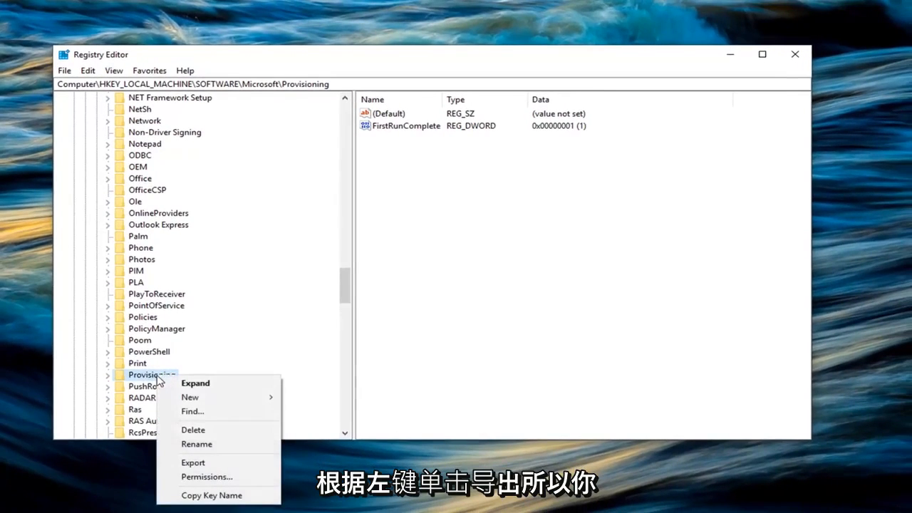
click(193, 463)
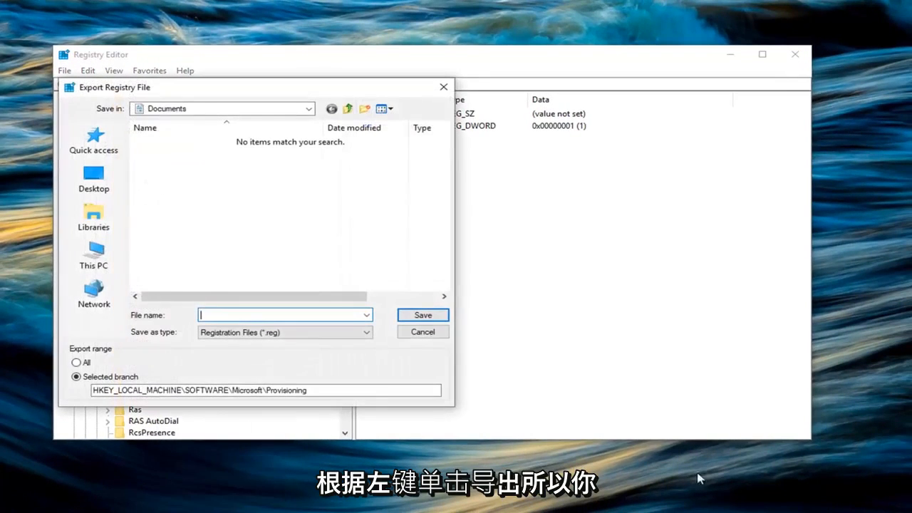
mouse_move(896, 472)
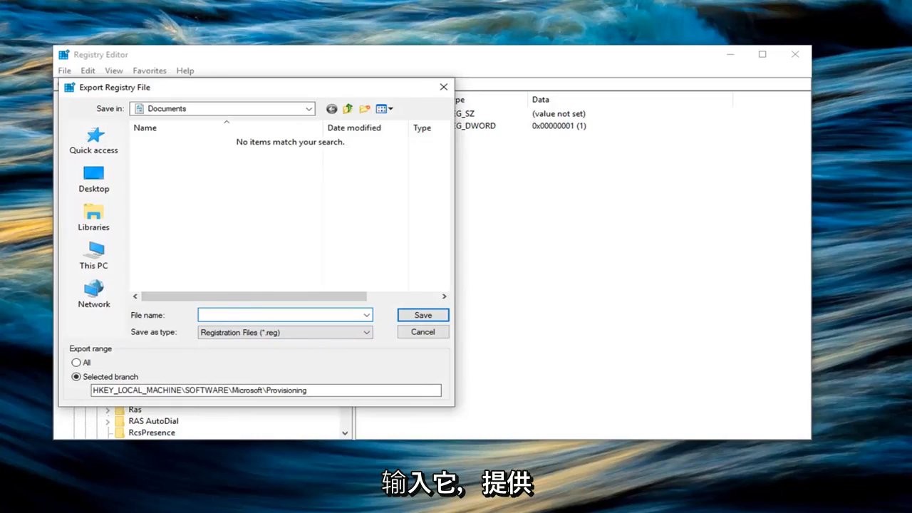
text(Provisioning)
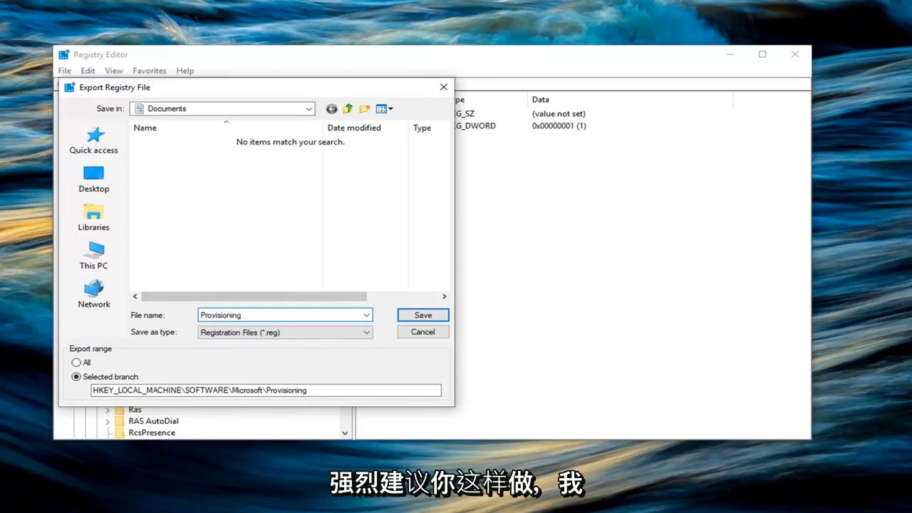
click(93, 177)
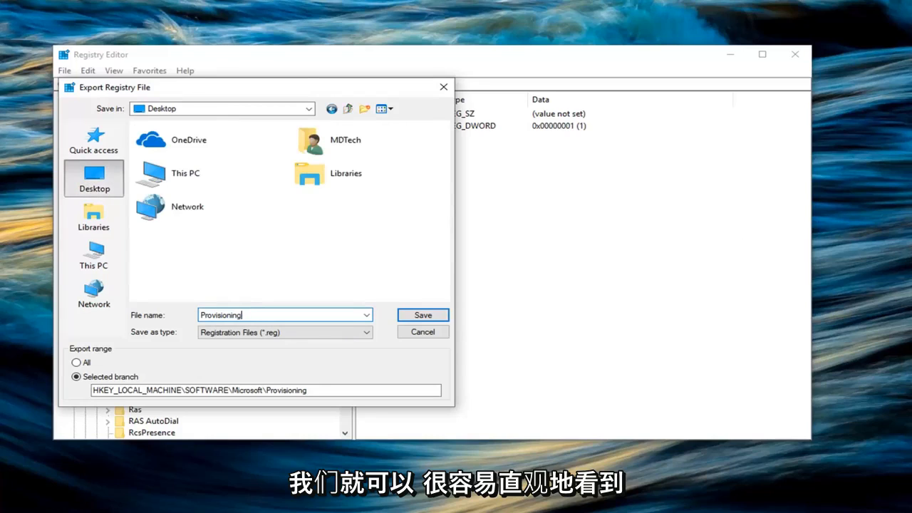
mouse_move(117, 202)
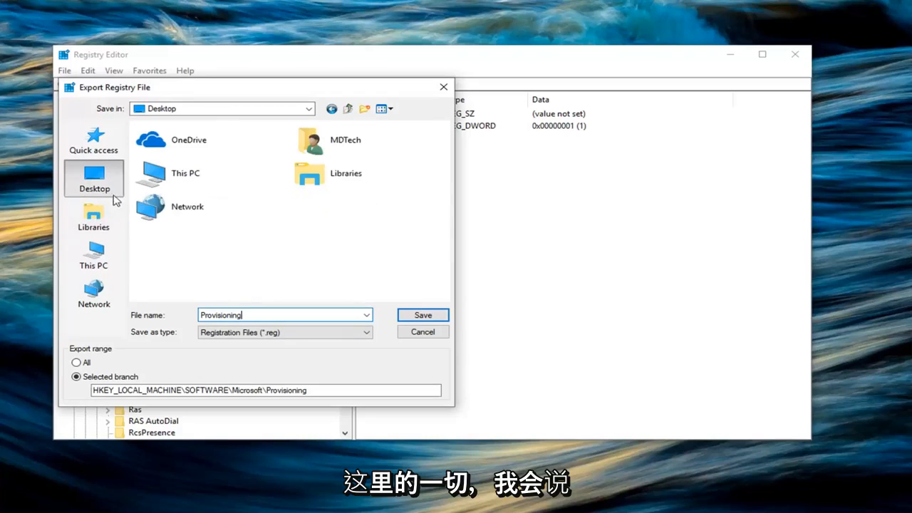
mouse_move(279, 346)
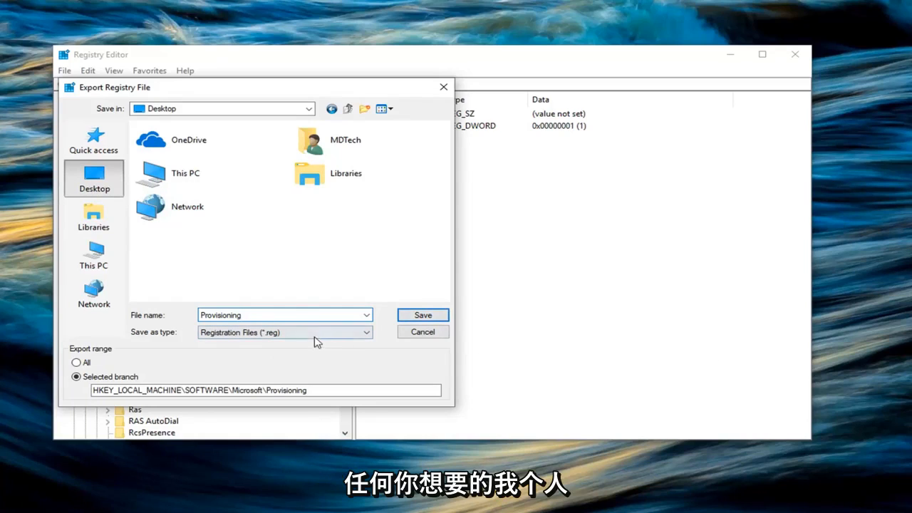
click(283, 315)
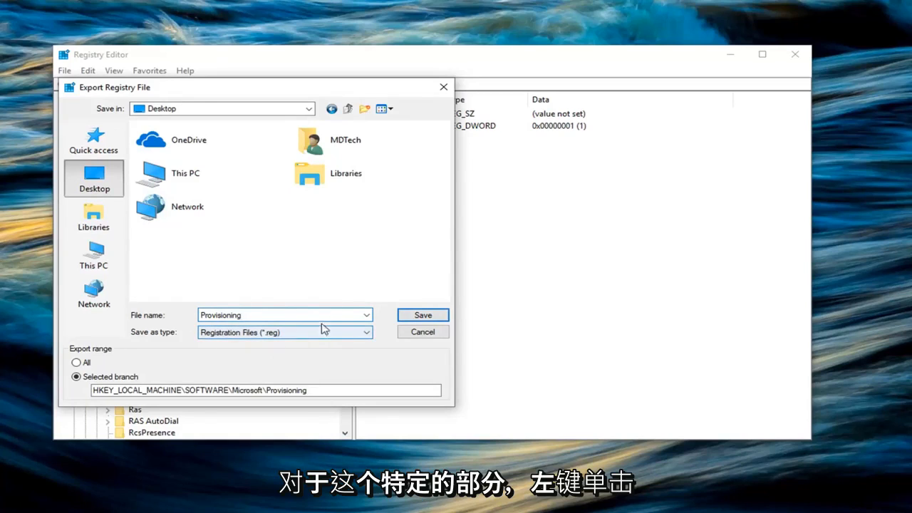
click(422, 314)
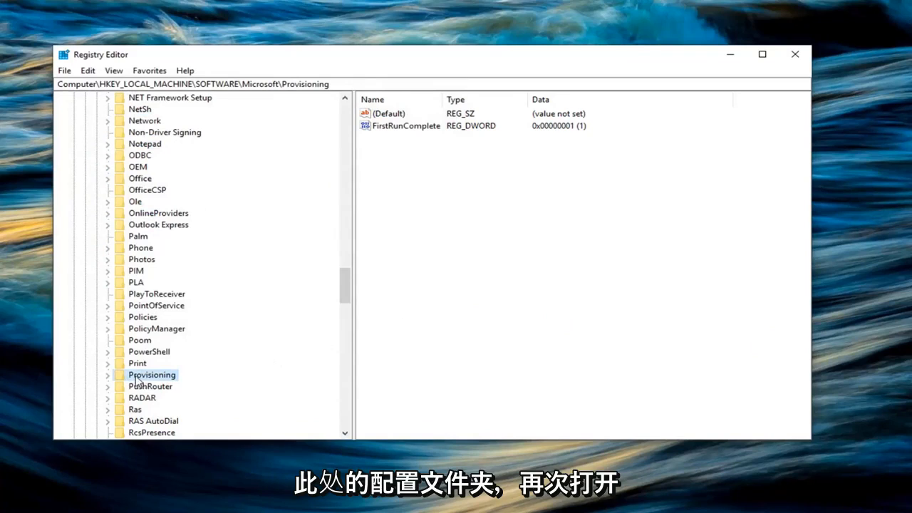
Step: Open Provisioning's Permissions and its Advanced Security Settings, showing SYSTEM as owner
right_click(152, 375)
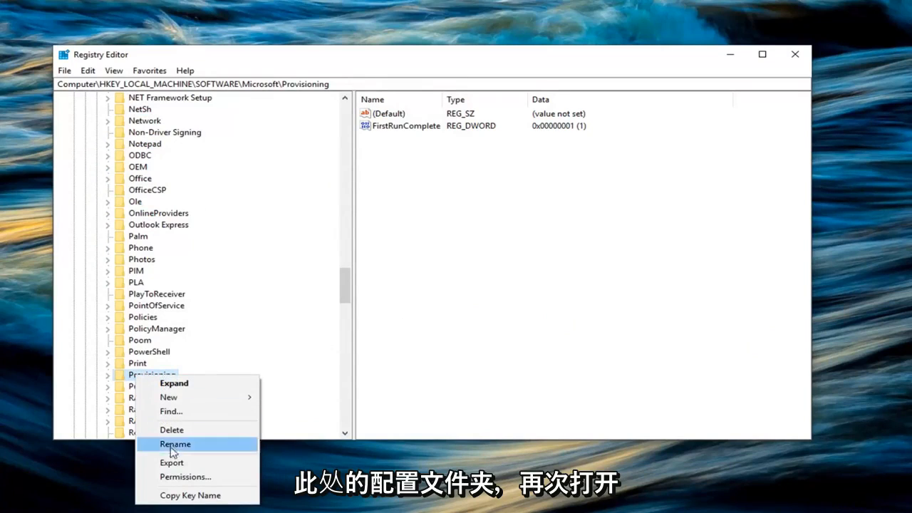
click(185, 477)
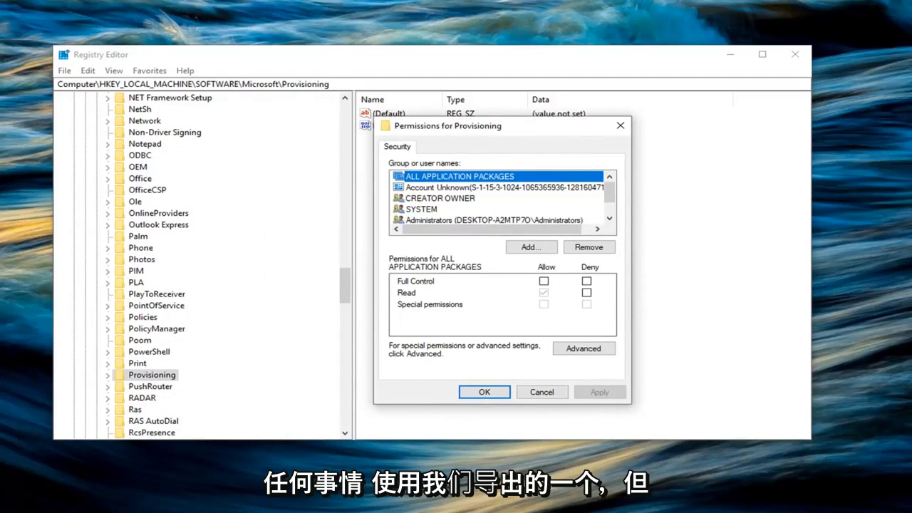
mouse_move(216, 287)
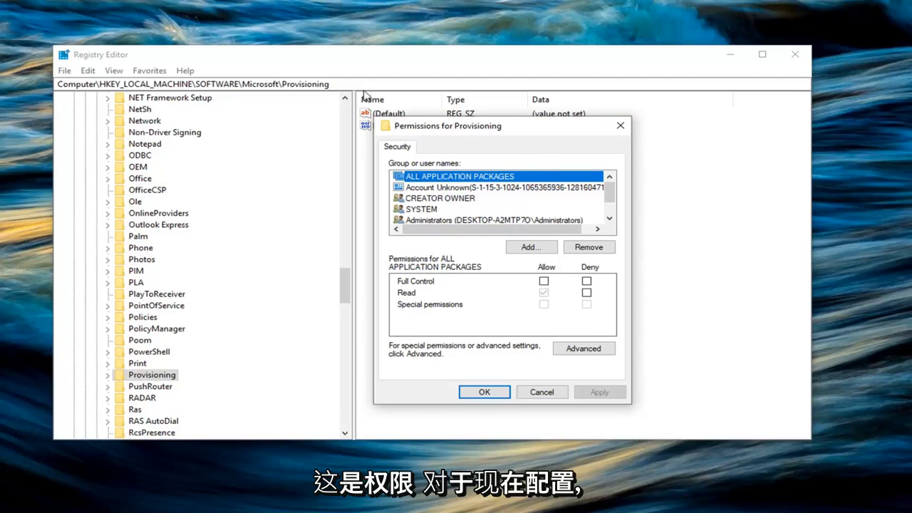
mouse_move(364, 91)
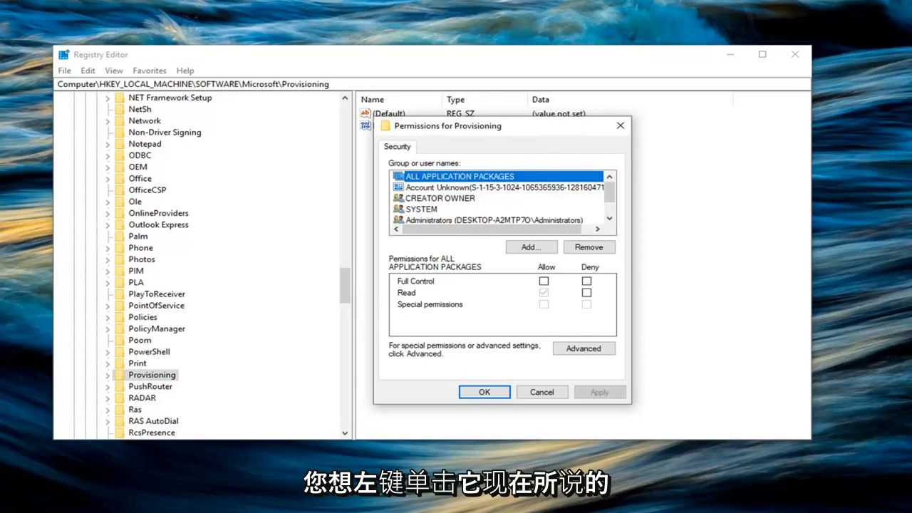
mouse_move(417, 356)
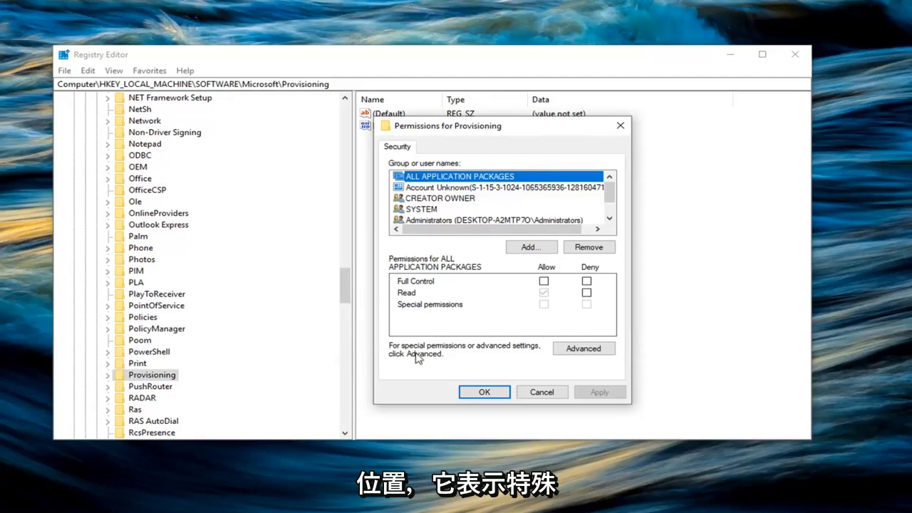
mouse_move(495, 356)
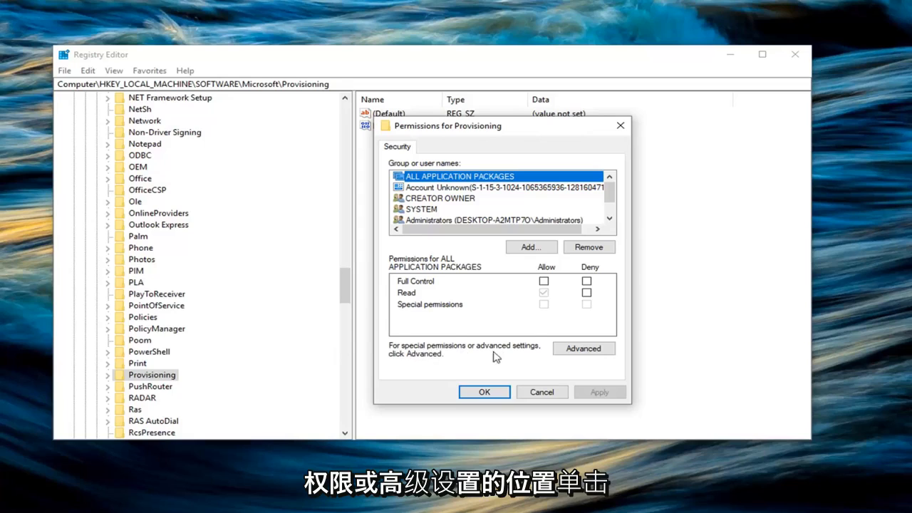
click(583, 348)
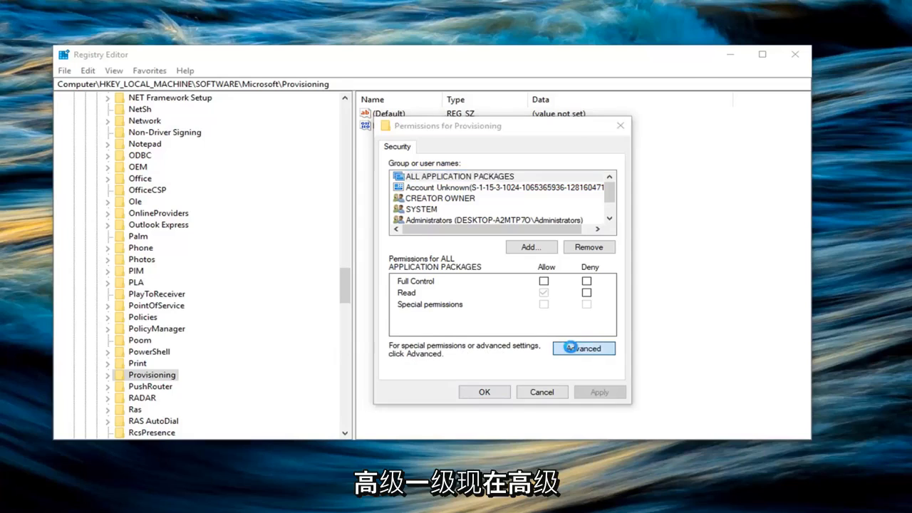
click(583, 347)
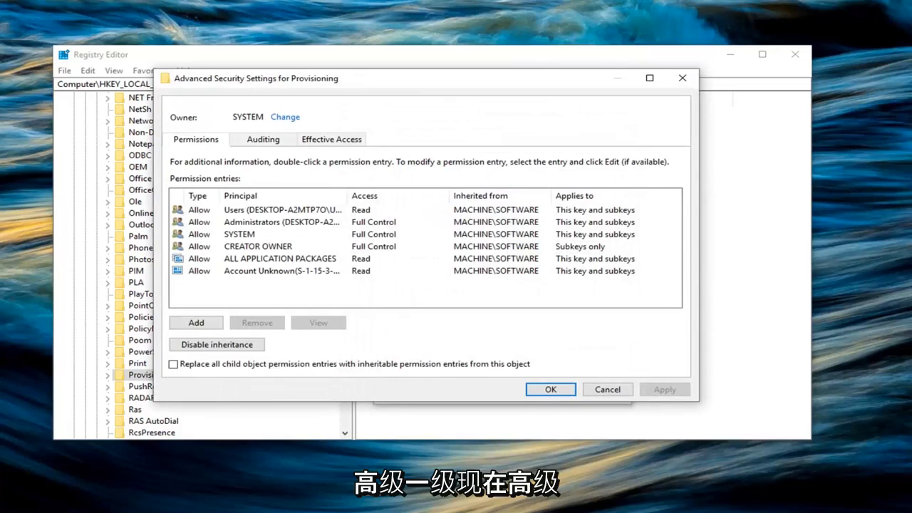
mouse_move(285, 116)
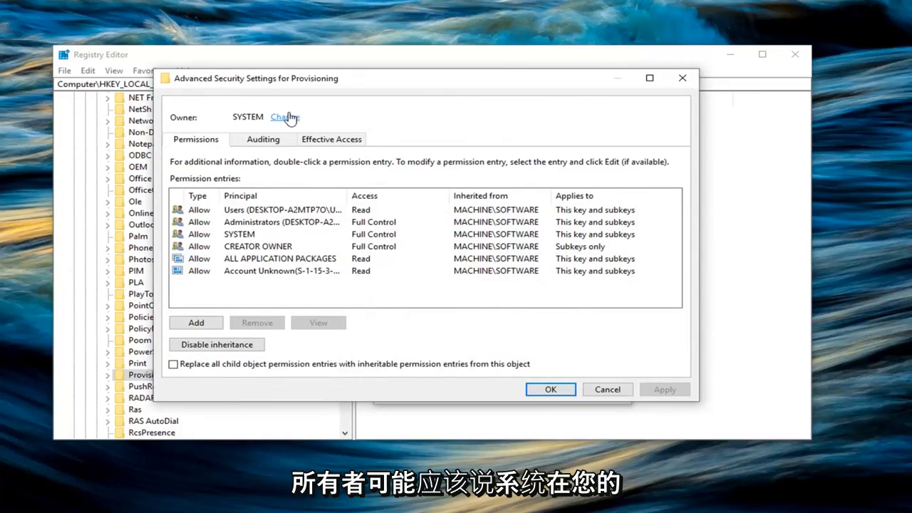
Step: Change the Provisioning key's owner from SYSTEM to Administrators, not yet applied
click(283, 117)
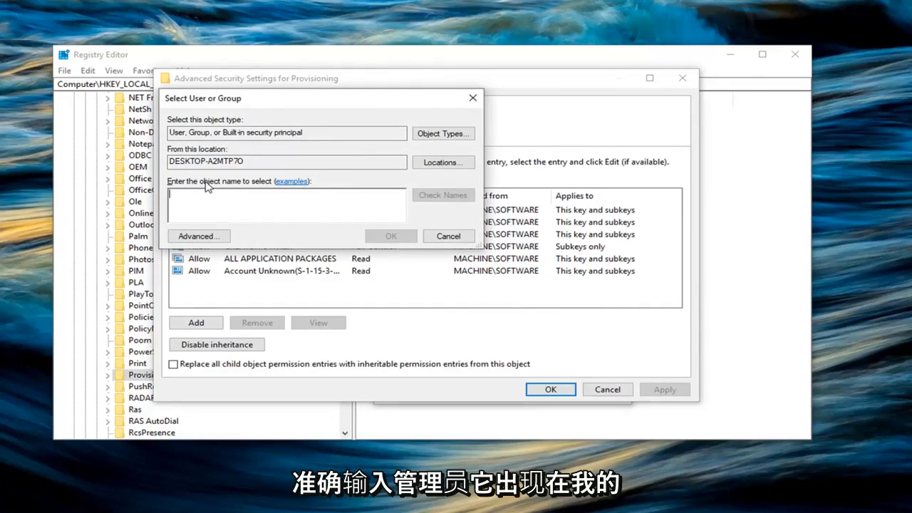
text(Administrators)
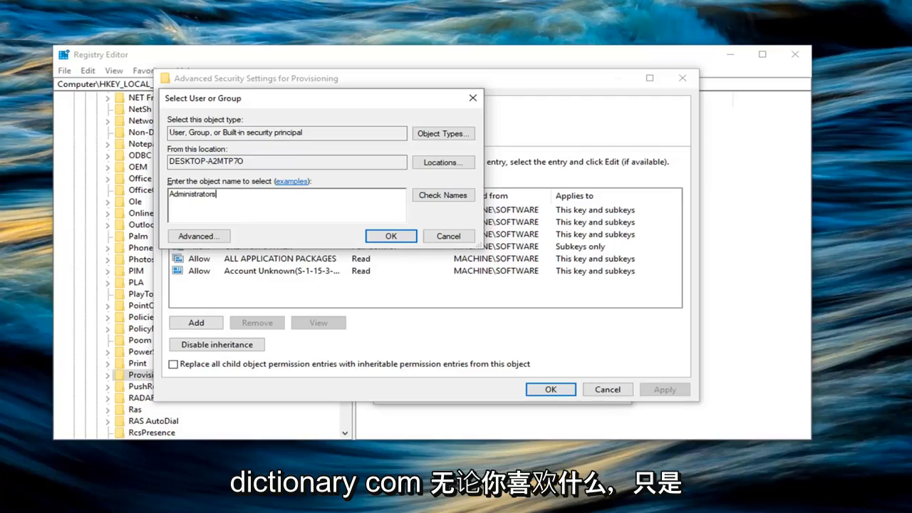
mouse_move(184, 175)
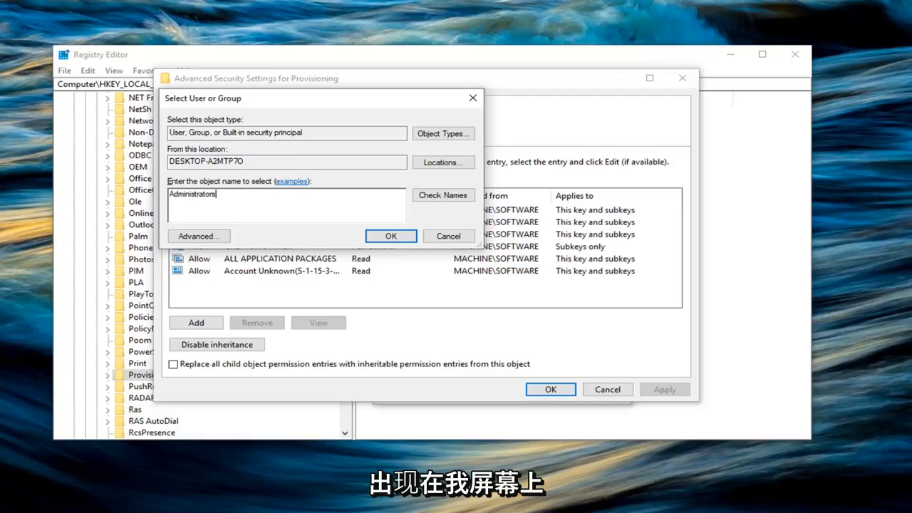
click(390, 235)
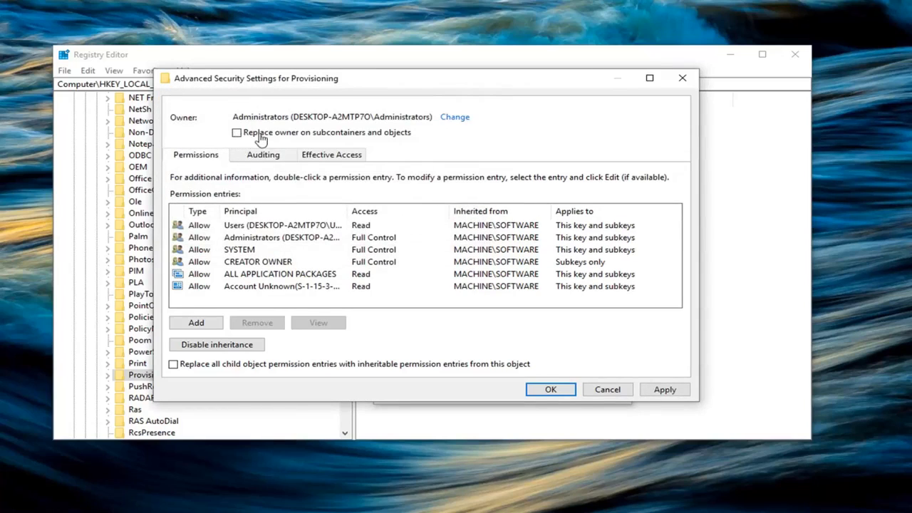
mouse_move(265, 144)
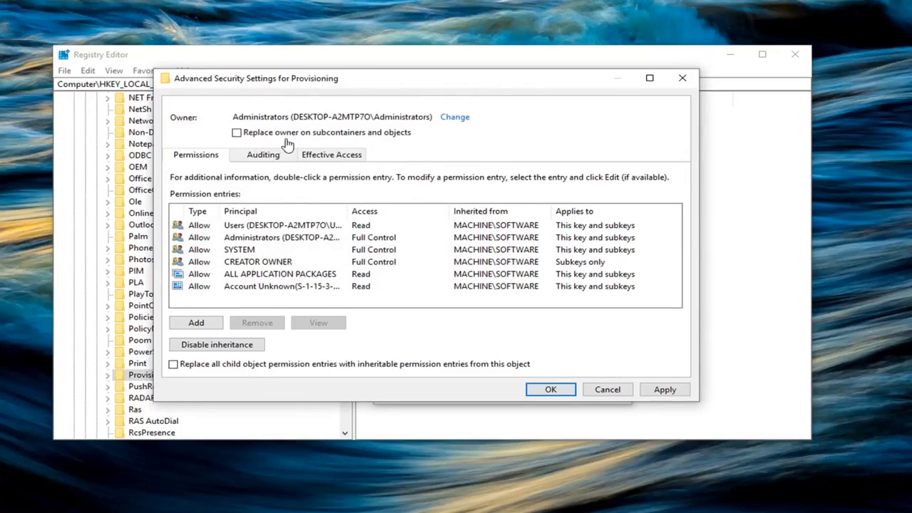
Step: Tick 'Replace owner on subcontainers and objects' and apply Administrators ownership
click(236, 132)
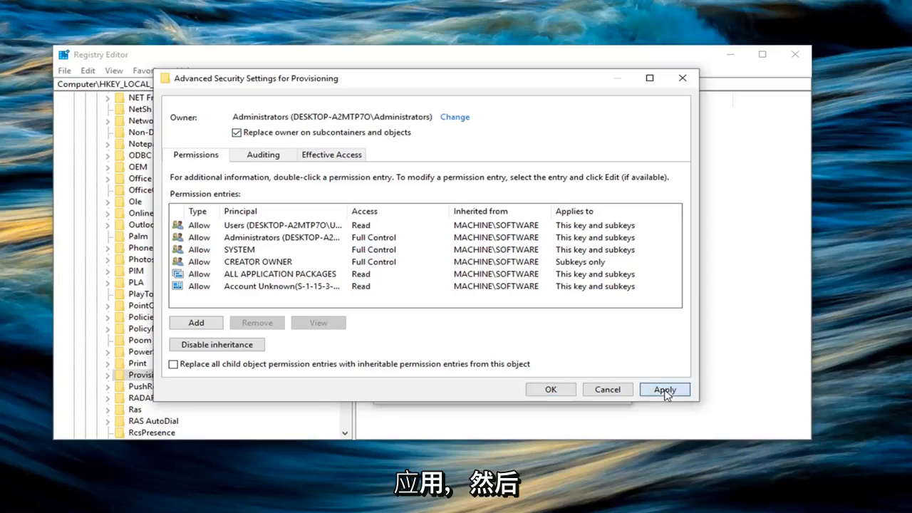
click(664, 389)
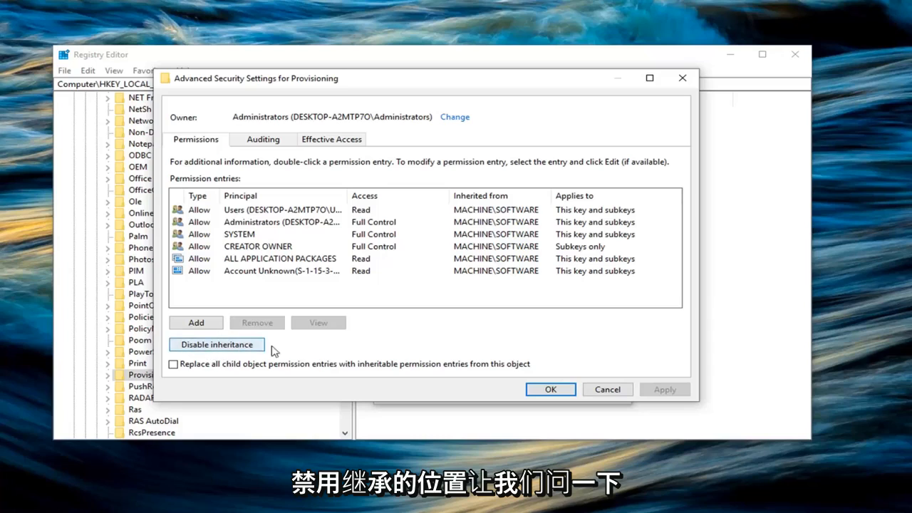
Step: Disable inheritance on the Provisioning key, bringing up the Block Inheritance prompt
click(216, 345)
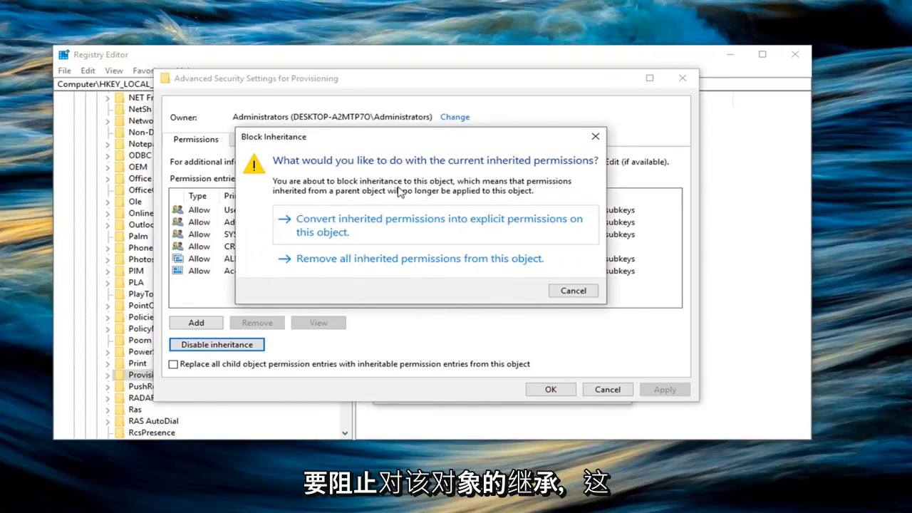
mouse_move(310, 203)
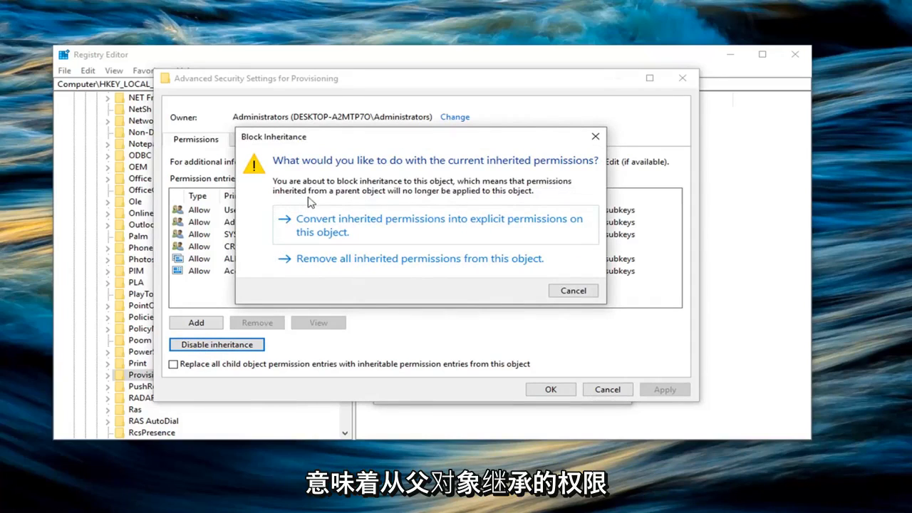
mouse_move(468, 198)
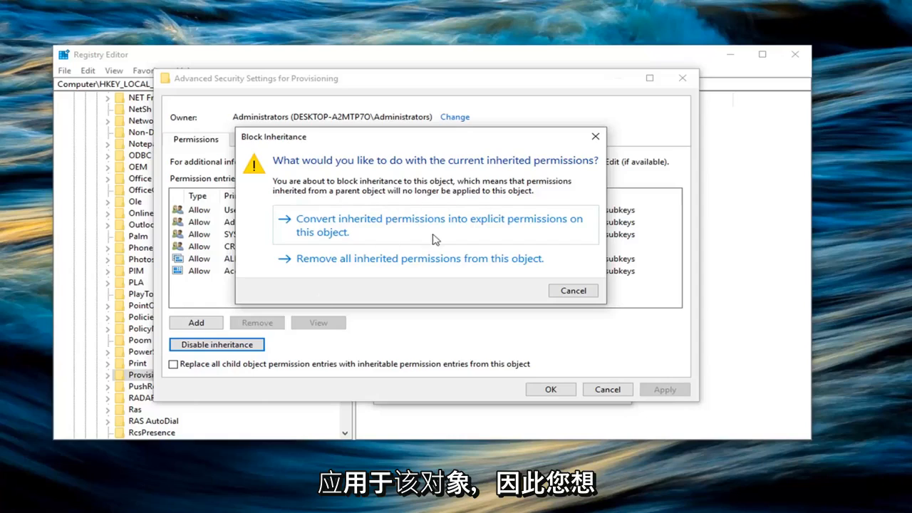
mouse_move(325, 275)
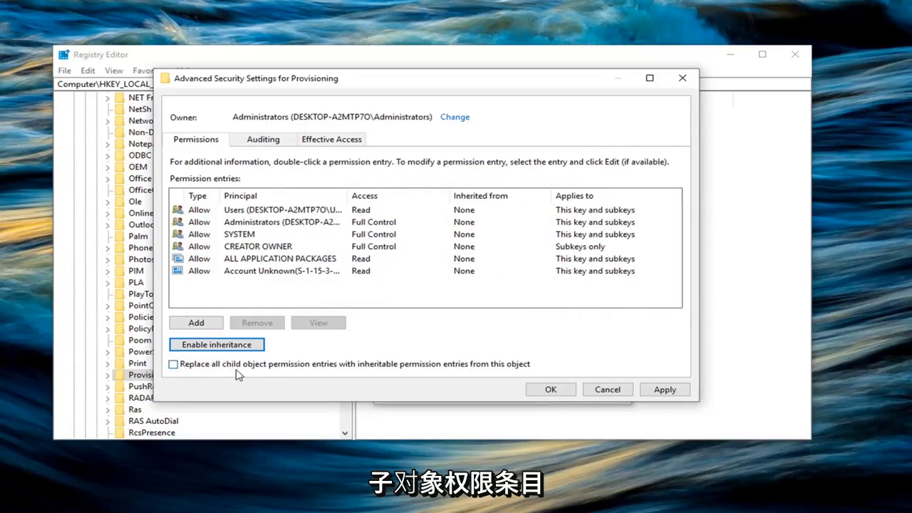
mouse_move(338, 374)
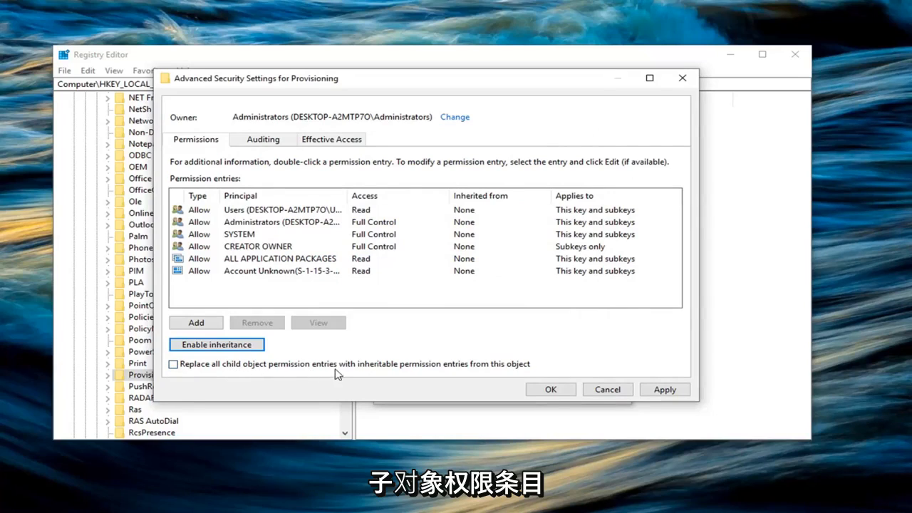
mouse_move(427, 375)
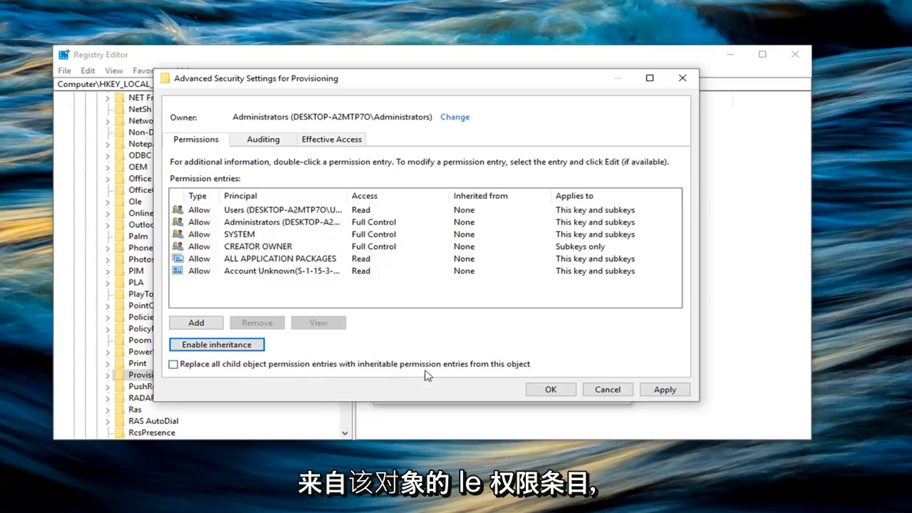
Step: Replace all Provisioning subkey permission entries with the key's inheritable permissions, then close the security dialogs
click(173, 363)
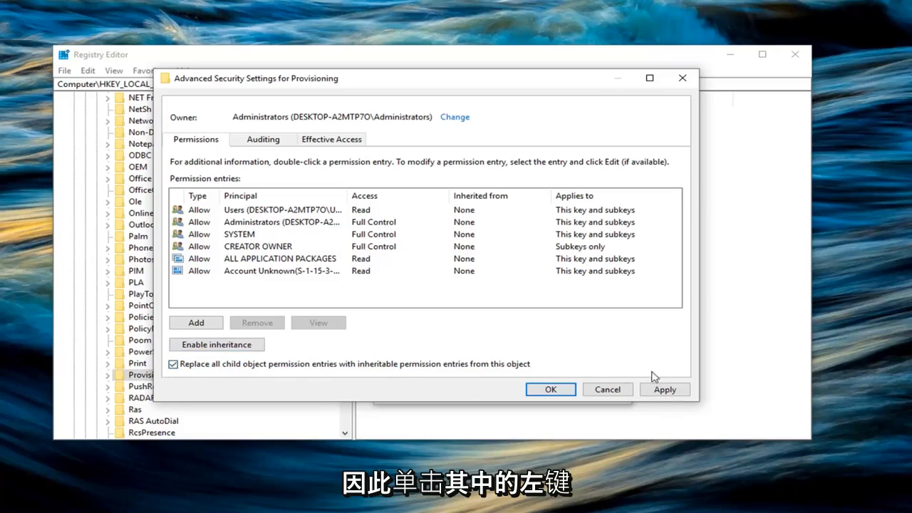
click(665, 390)
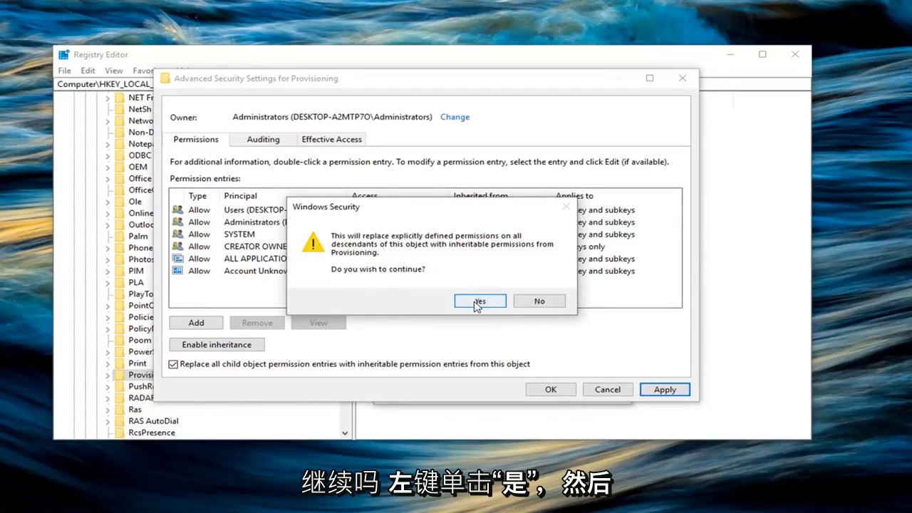
click(479, 301)
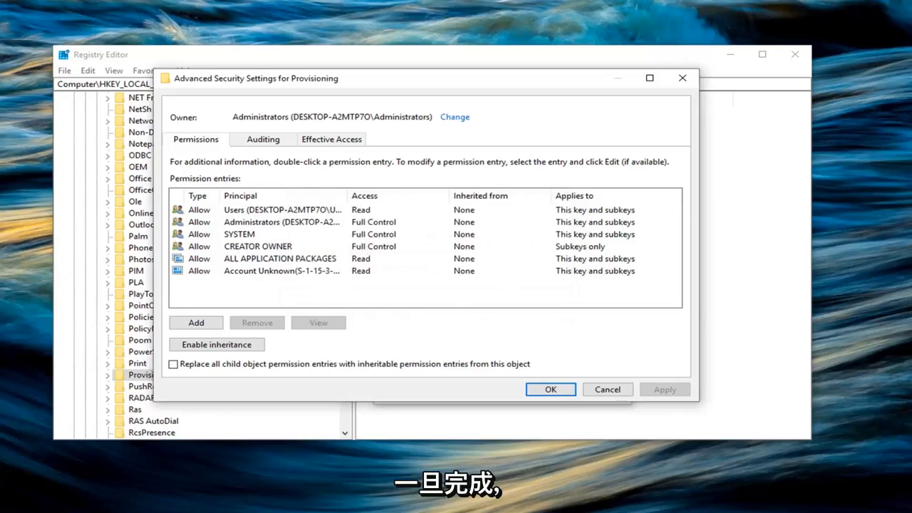
mouse_move(530, 329)
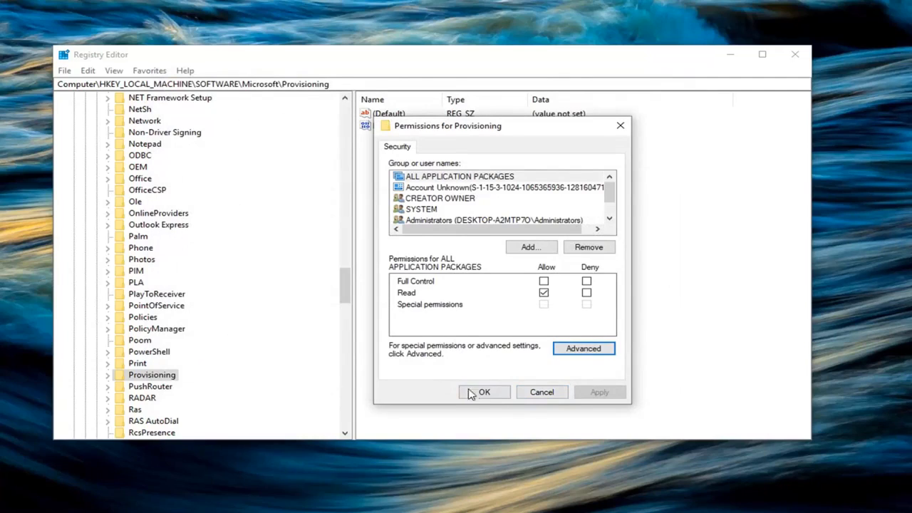
click(485, 392)
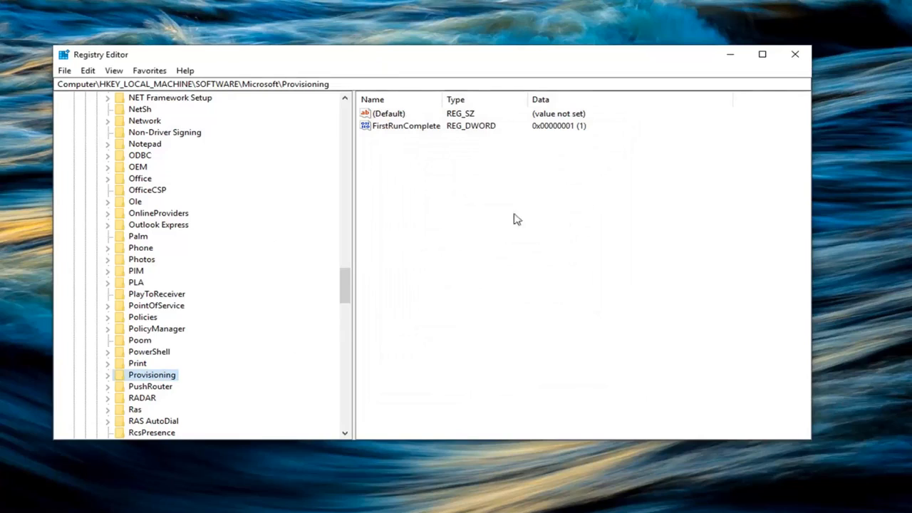
mouse_move(509, 231)
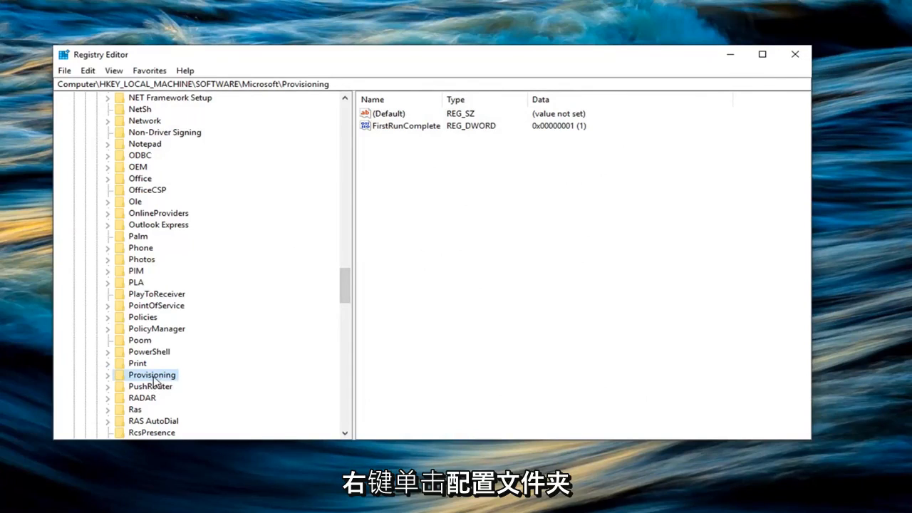
Step: Rename the Provisioning key to 'Provisioning.OLD'
right_click(150, 375)
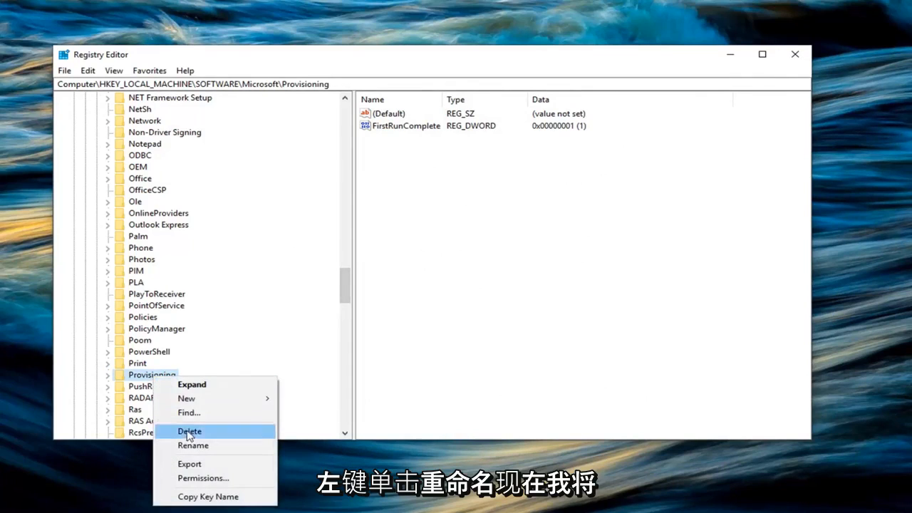
click(193, 445)
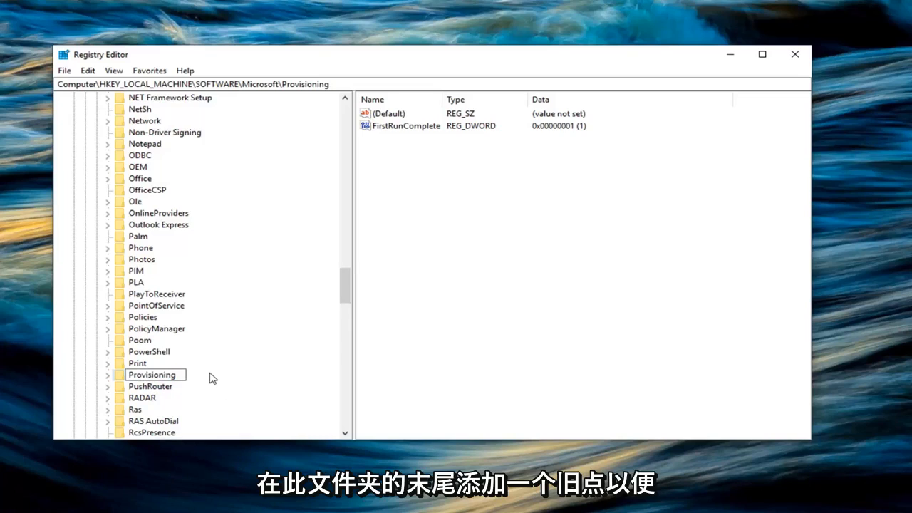
text(.)
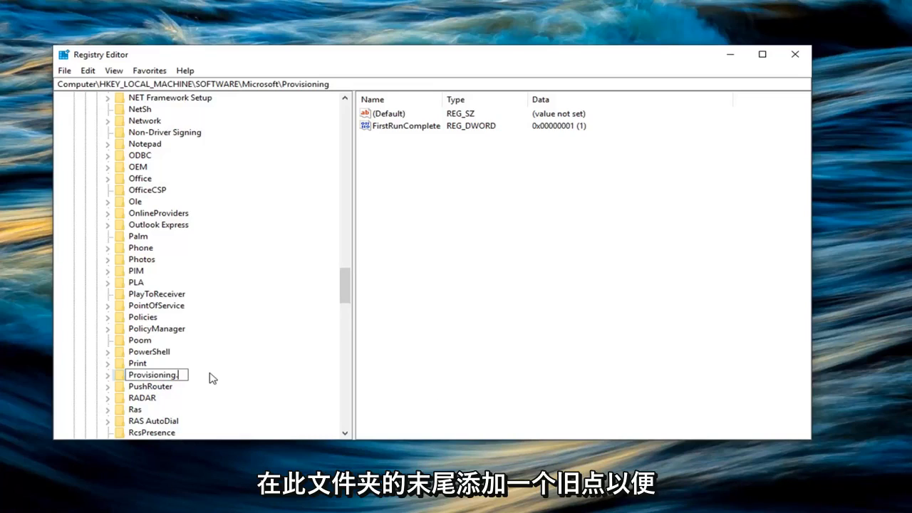
text(.P)
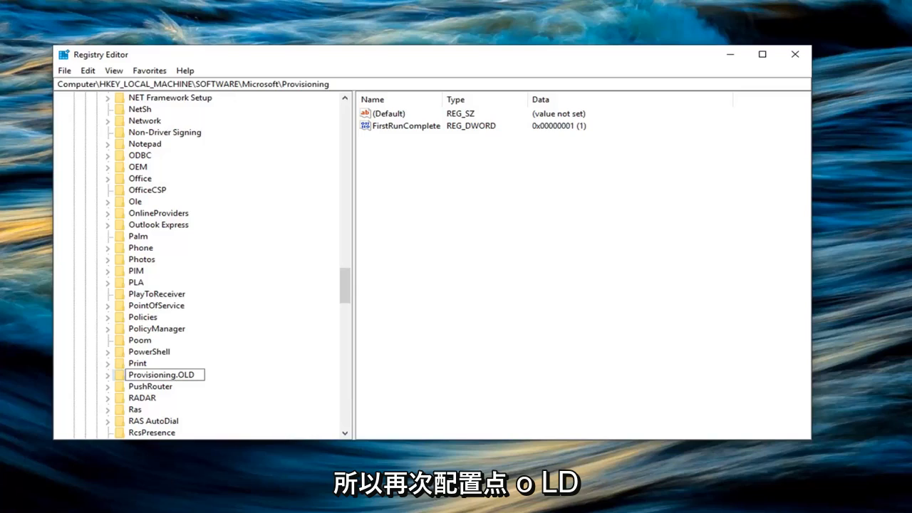
click(161, 375)
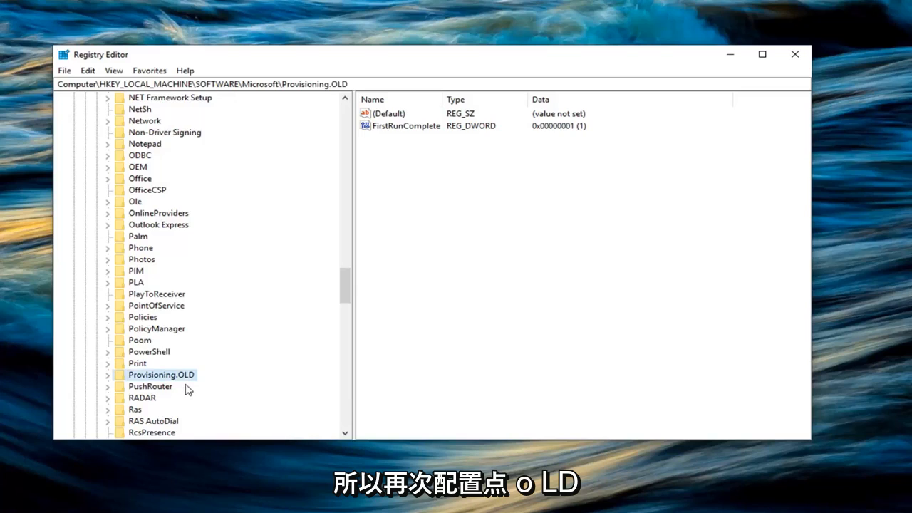
mouse_move(793, 55)
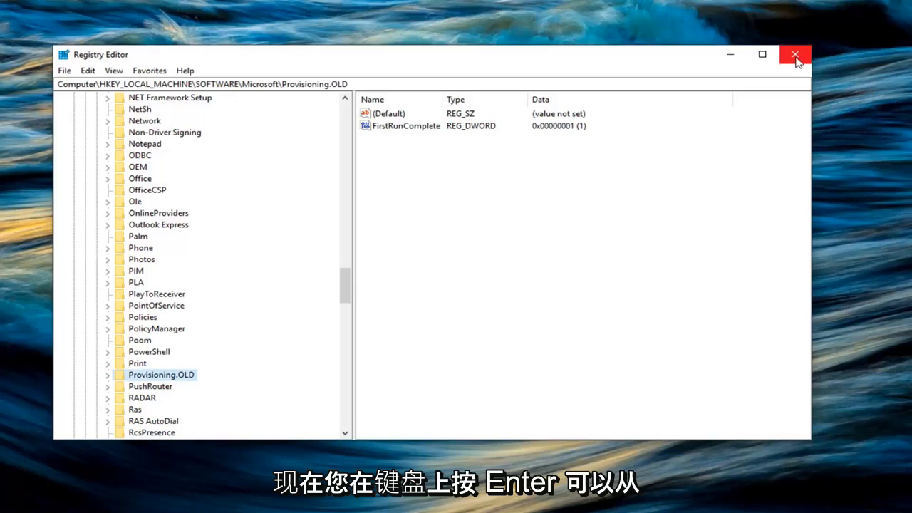
mouse_move(797, 56)
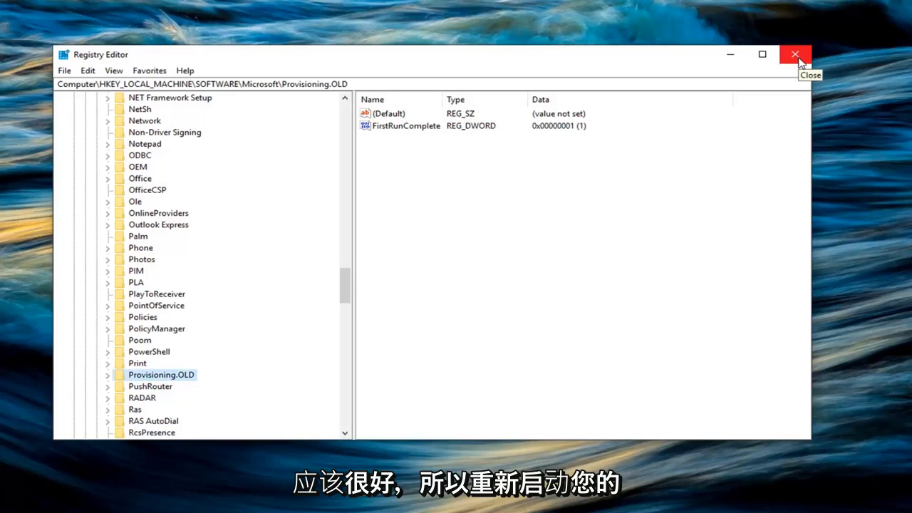
Step: Exit Registry Editor to return to the Windows desktop
scroll(down, 3)
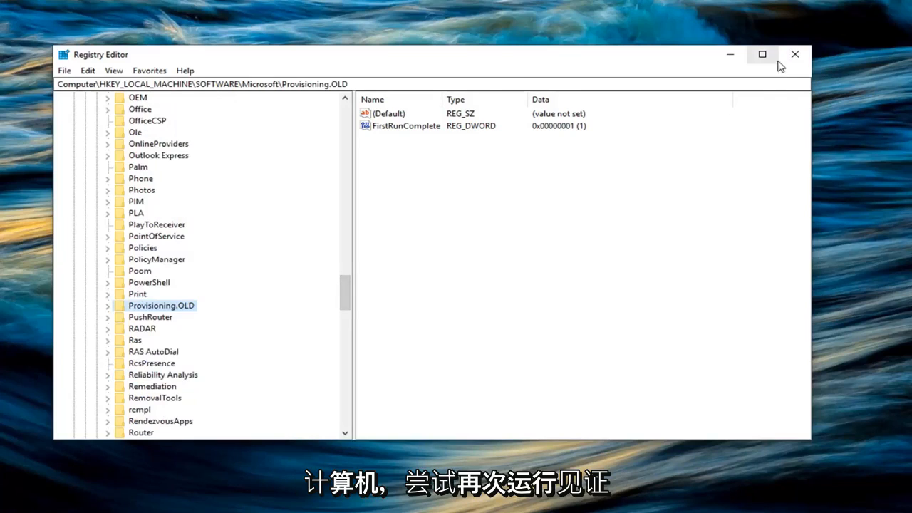
mouse_move(795, 56)
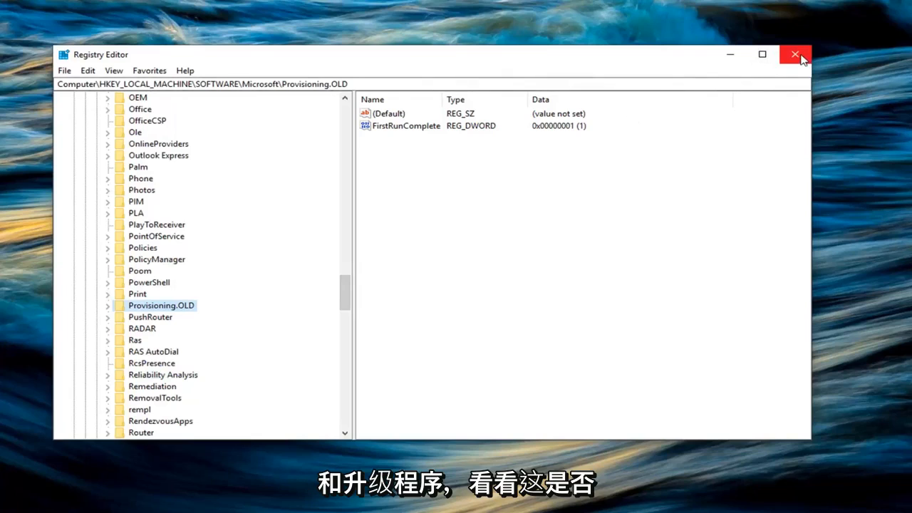
mouse_move(489, 154)
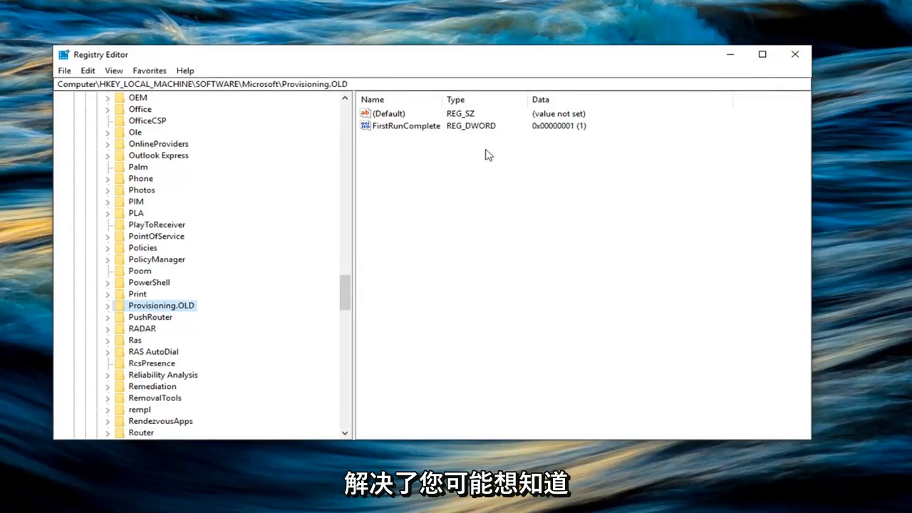
click(794, 55)
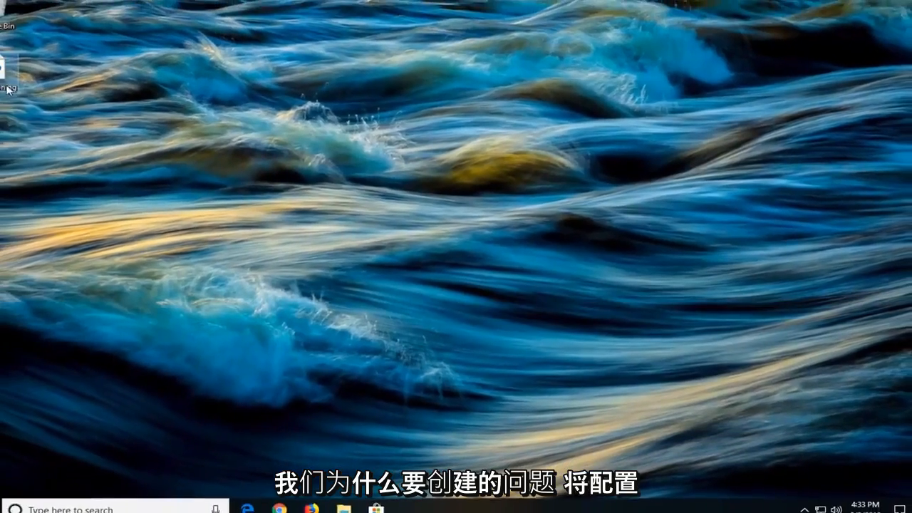